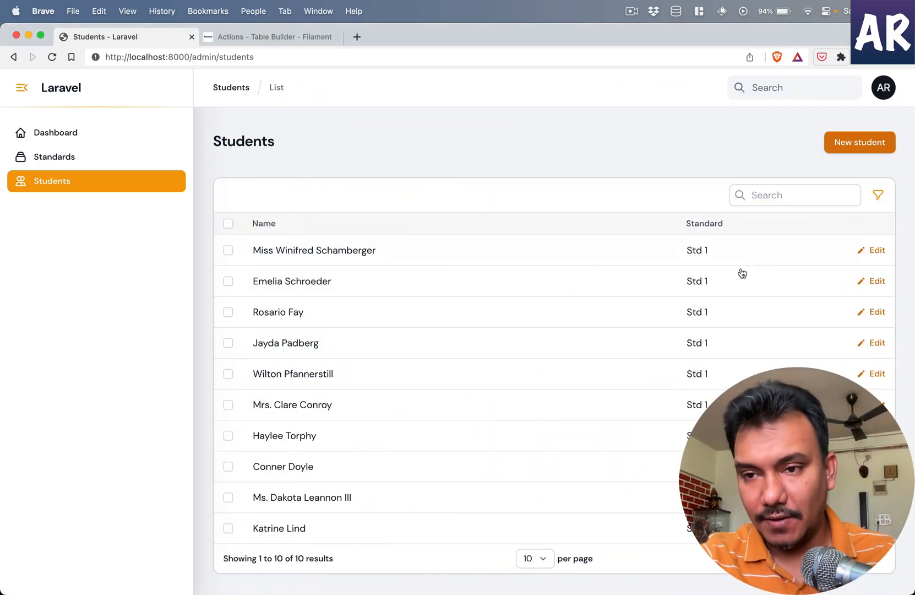
{"action": "mouse_move", "coordinate": [875, 250]}
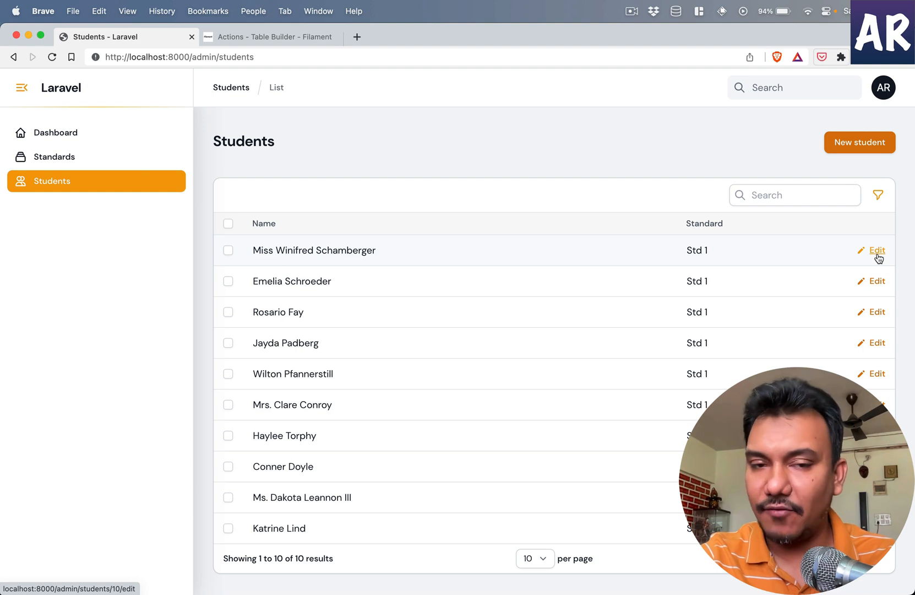
{"action": "mouse_move", "coordinate": [303, 250]}
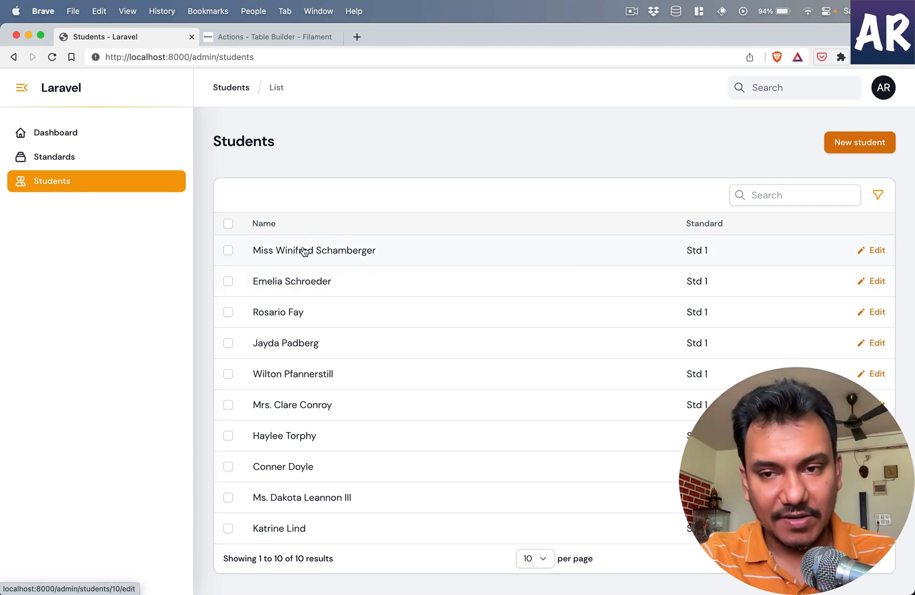
{"action": "mouse_move", "coordinate": [819, 261]}
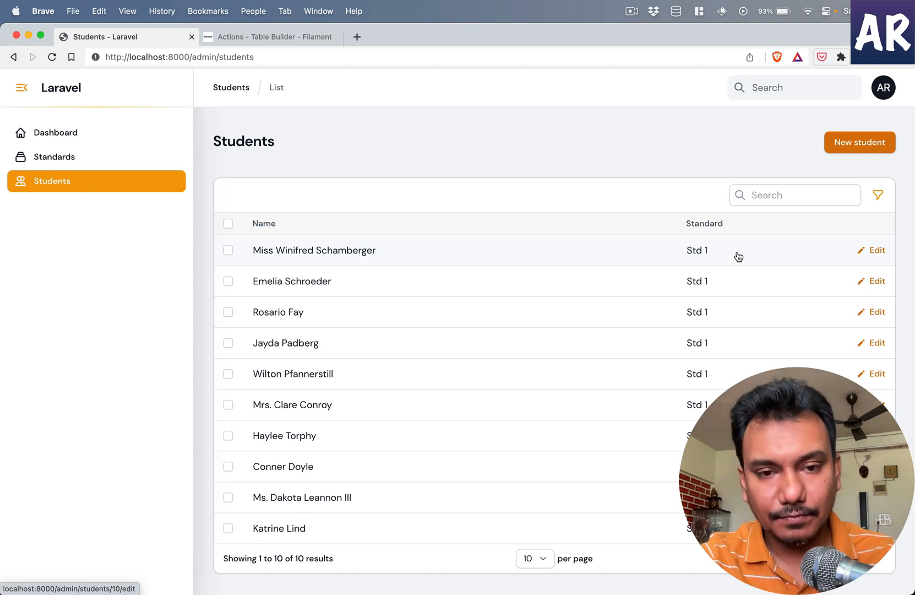
- Switch from the browser to StudentResource.php and place the caret after the edit action line
{"action": "key", "text": "cmd+tab"}
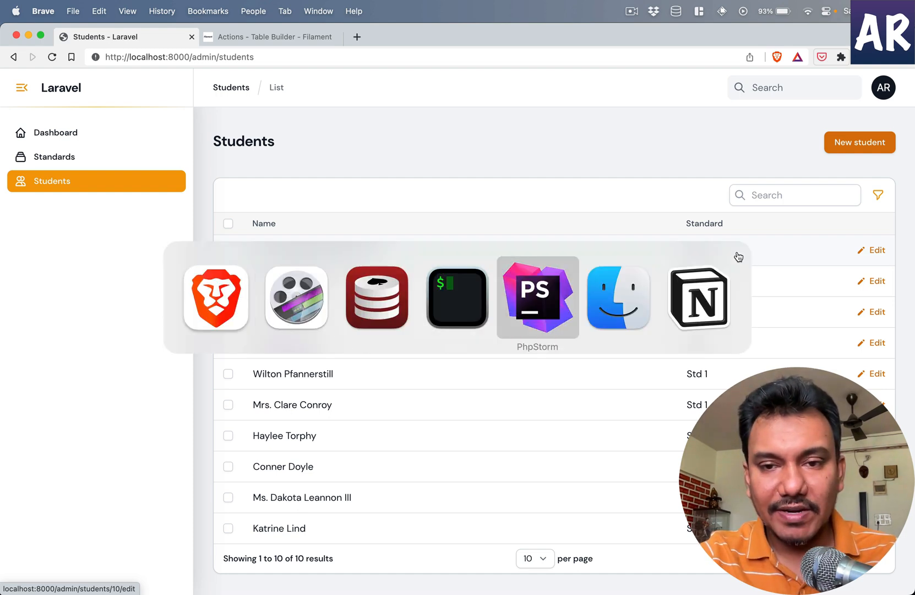
{"action": "left_click", "coordinate": [536, 297]}
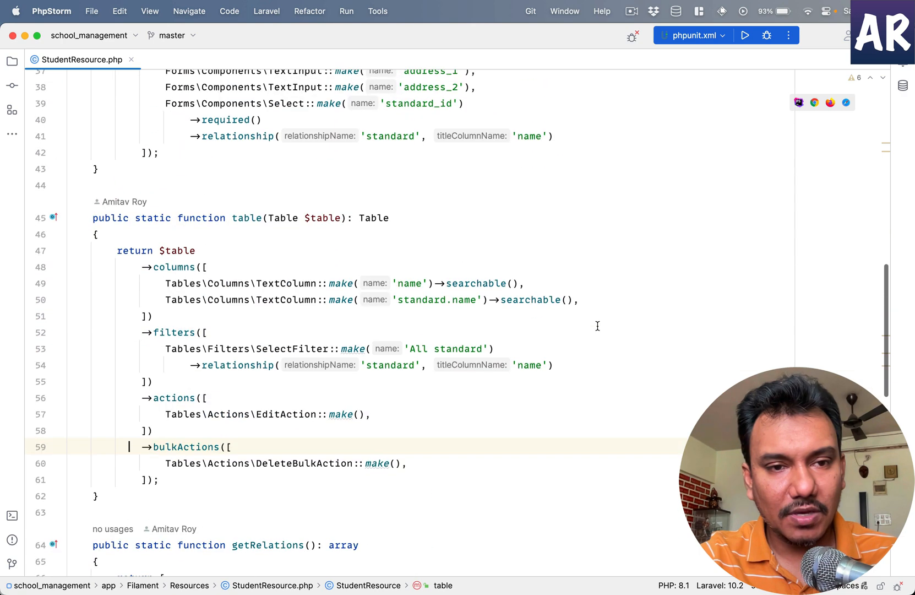
{"action": "scroll", "scroll_direction": "down", "scroll_amount": 3}
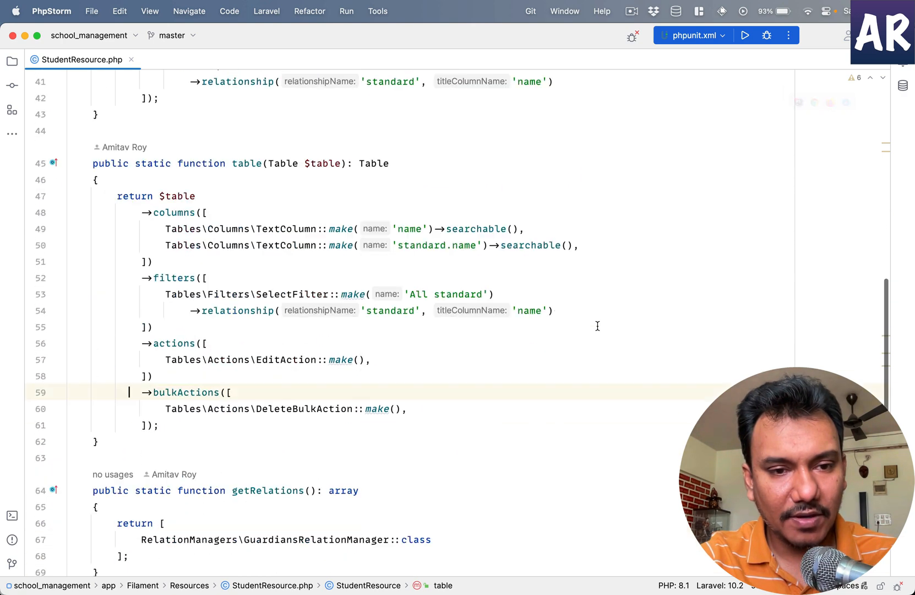
{"action": "scroll", "scroll_direction": "down", "scroll_amount": 3}
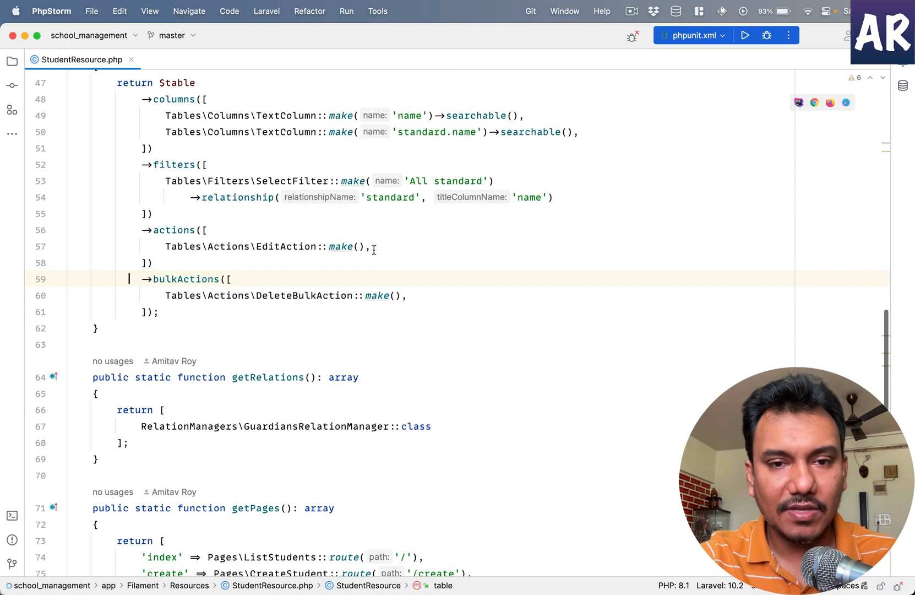
{"action": "left_click", "coordinate": [371, 246]}
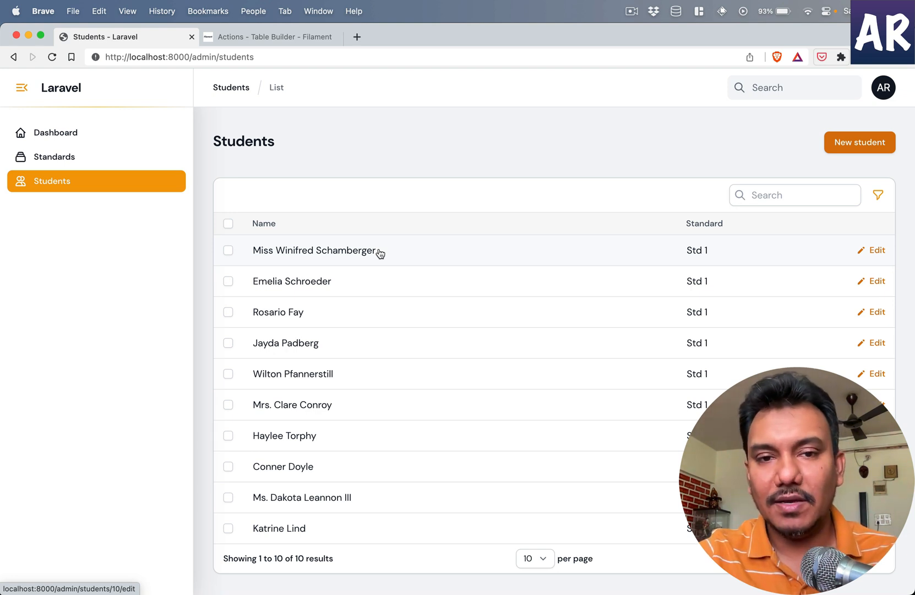
{"action": "mouse_move", "coordinate": [764, 257]}
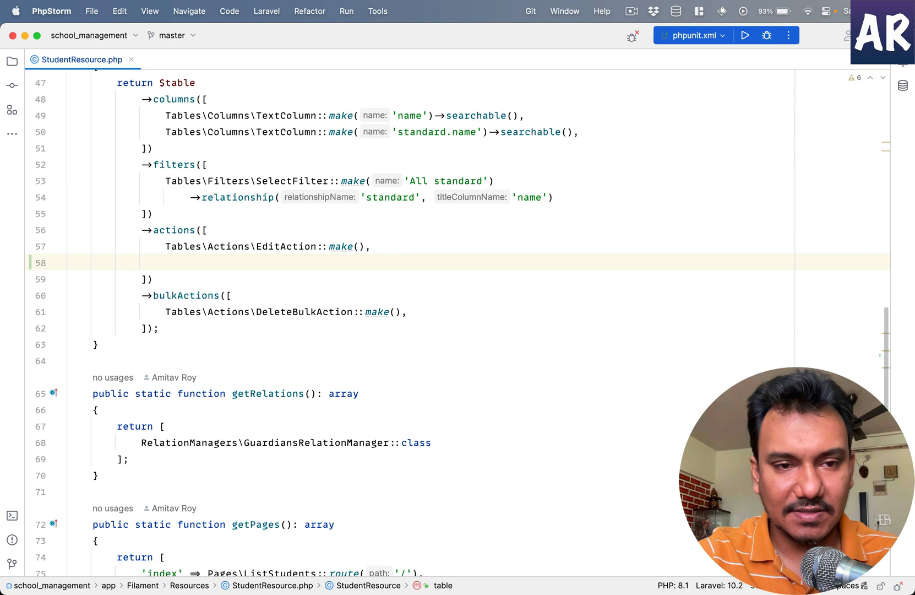
- Add Tables\Actions\Action::make('Promote') with a chained ->action( call
{"action": "type", "text": "A"}
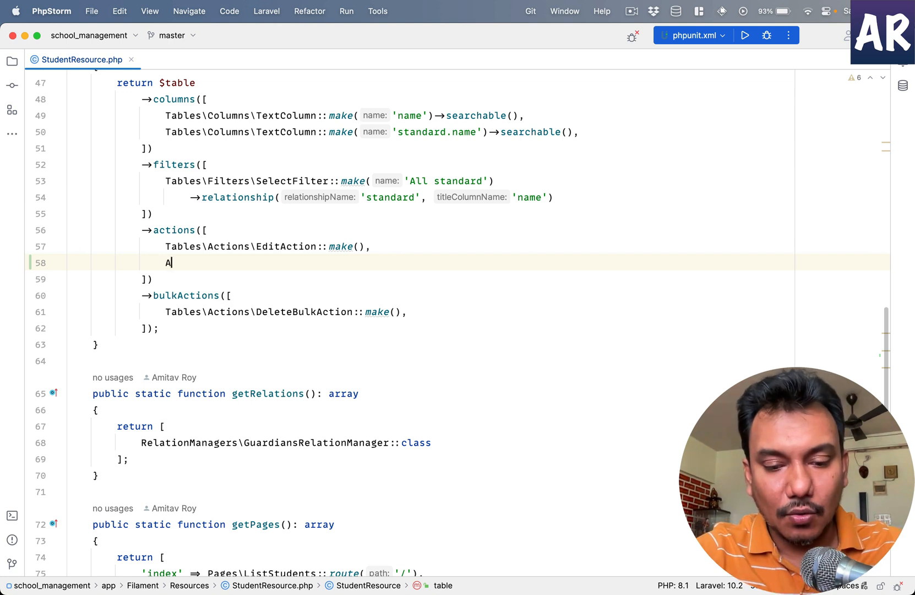
{"action": "type", "text": "ctions\\Action::make('"}
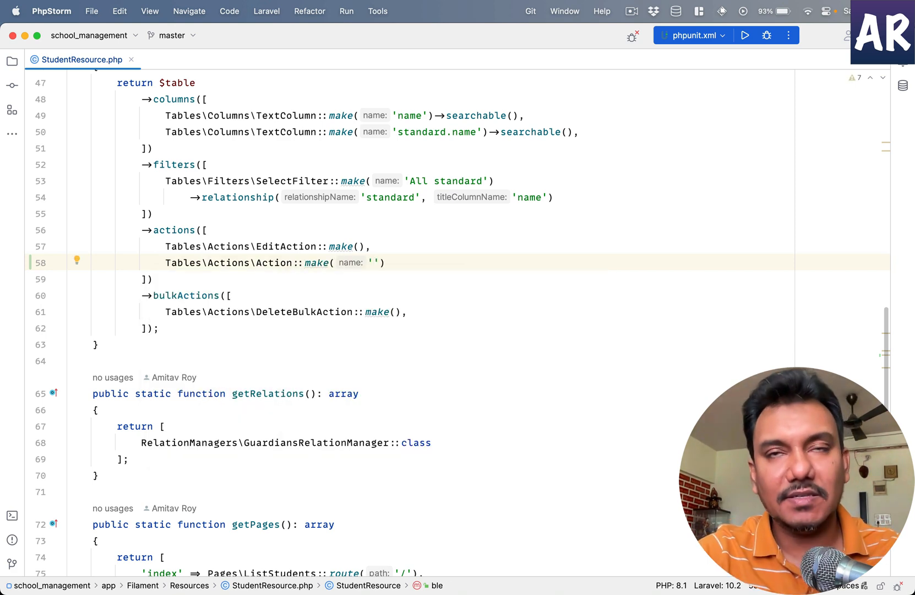
{"action": "type", "text": "Promote"}
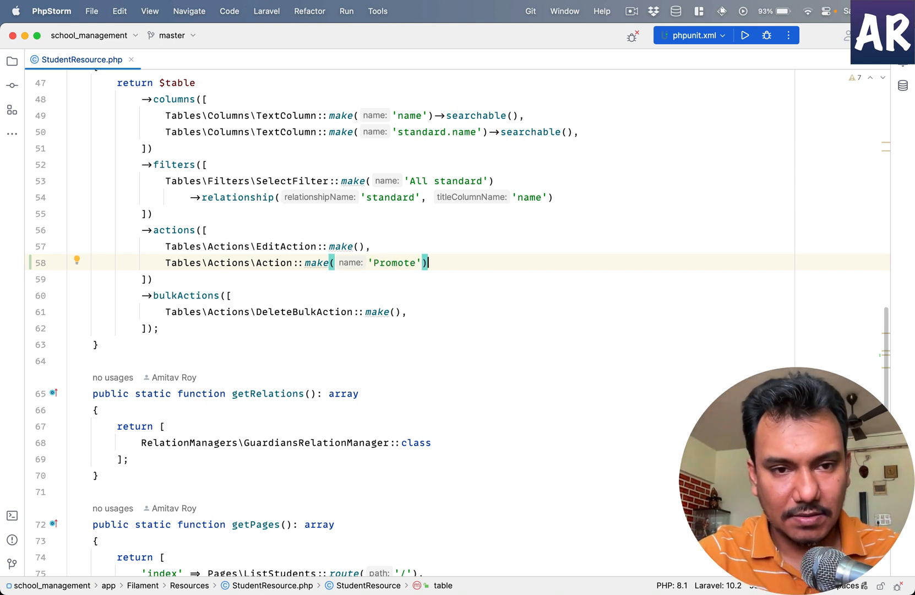
{"action": "type", "text": "->action("}
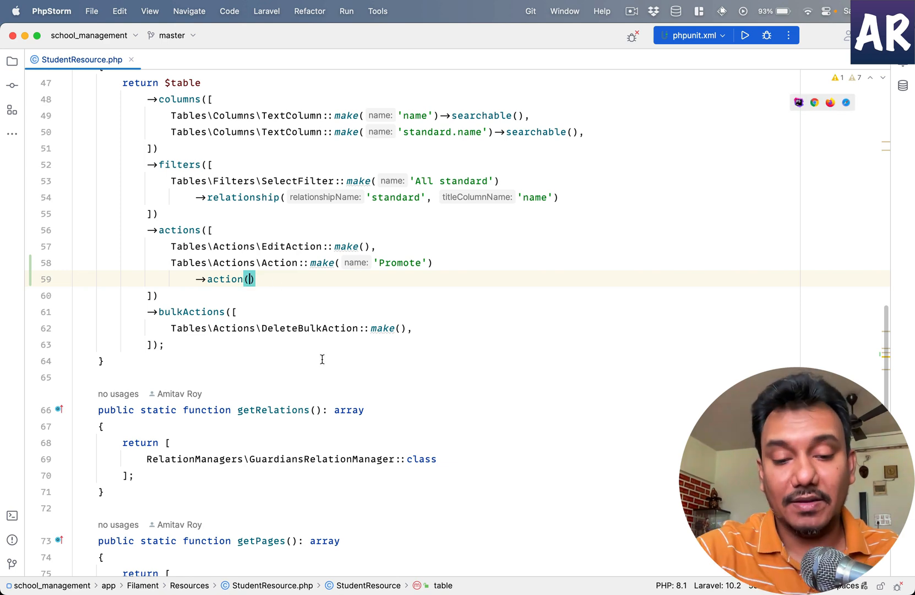
- Write the closure function (Student $record) { dump($record); } and move EditAction::make() below Promote
{"action": "type", "text": "function ("}
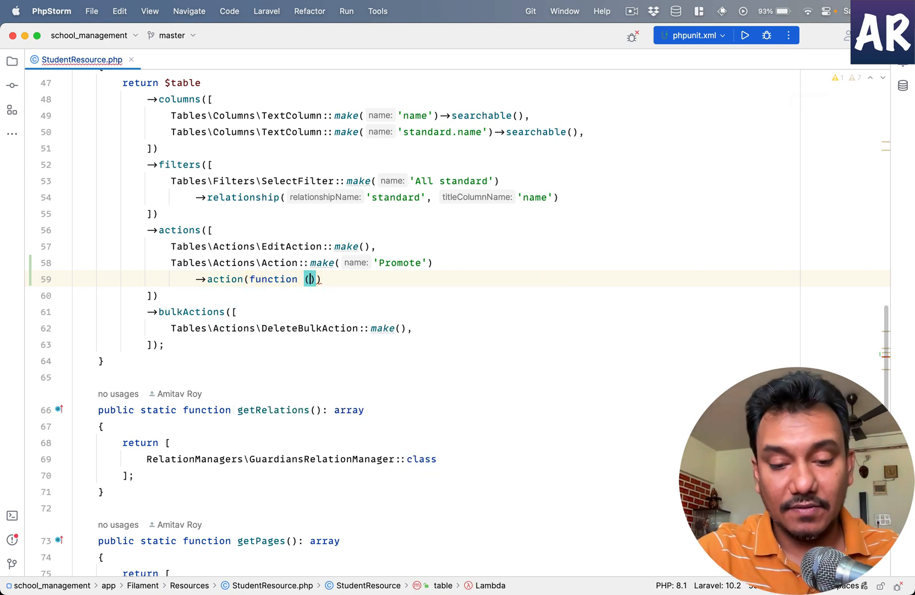
{"action": "type", "text": "Student"}
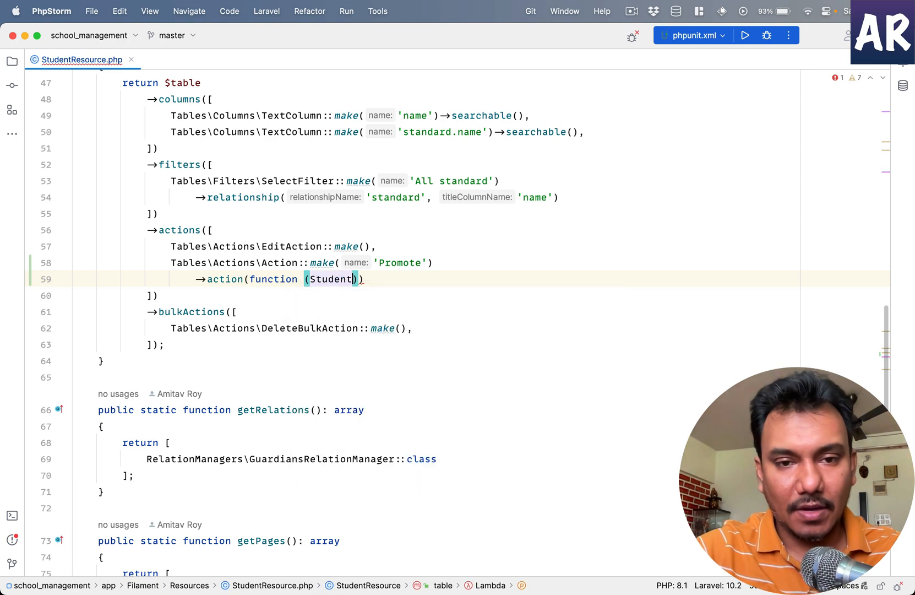
{"action": "type", "text": "$record"}
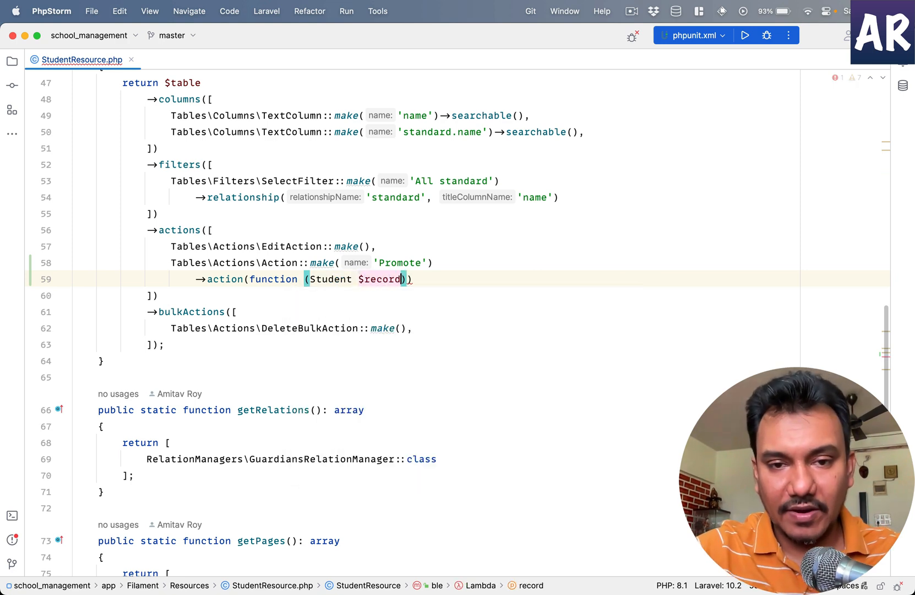
{"action": "type", "text": "{}"}
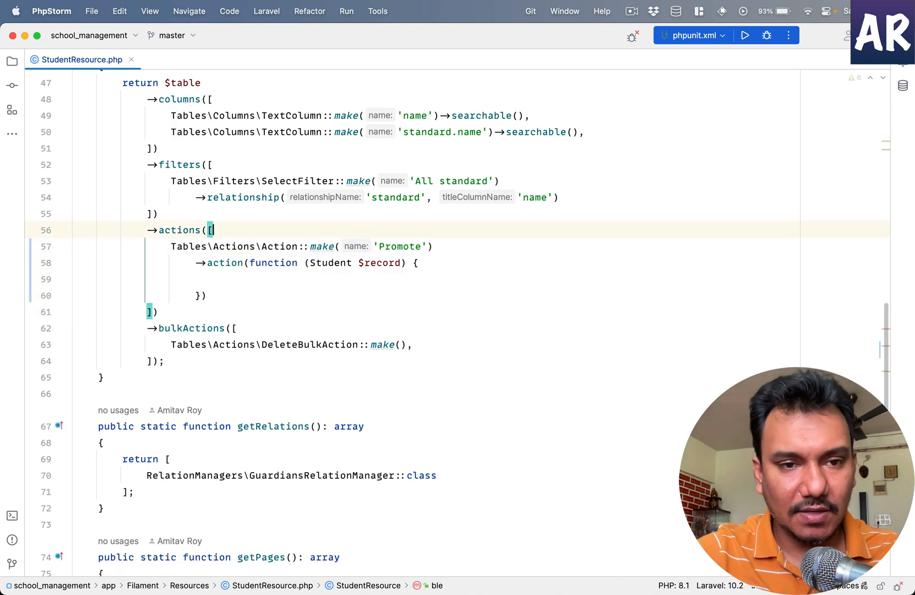
{"action": "type", "text": "Tables\\Actions\\EditAction::make(),"}
{"action": "left_click", "coordinate": [480, 279]}
{"action": "type", "text": "dump("}
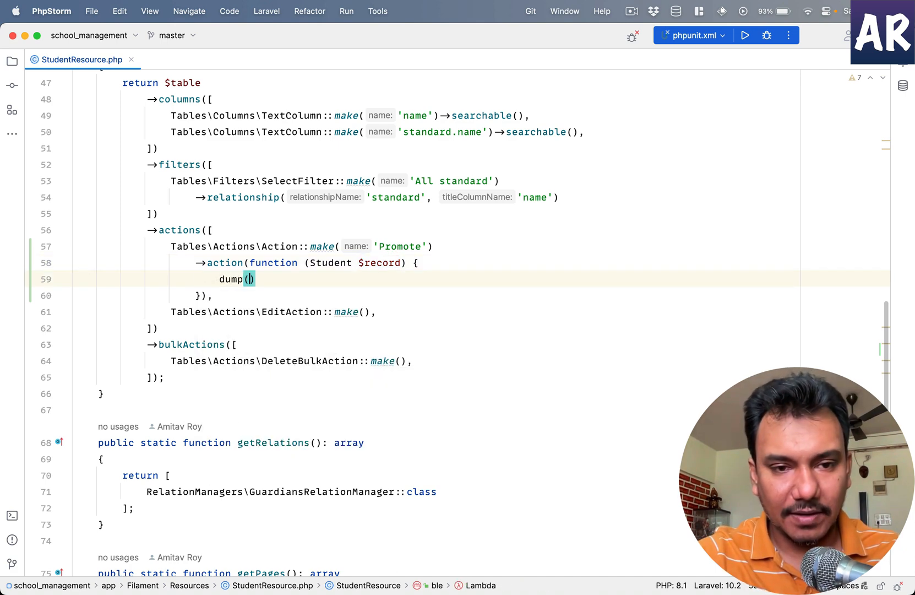
{"action": "type", "text": "$record"}
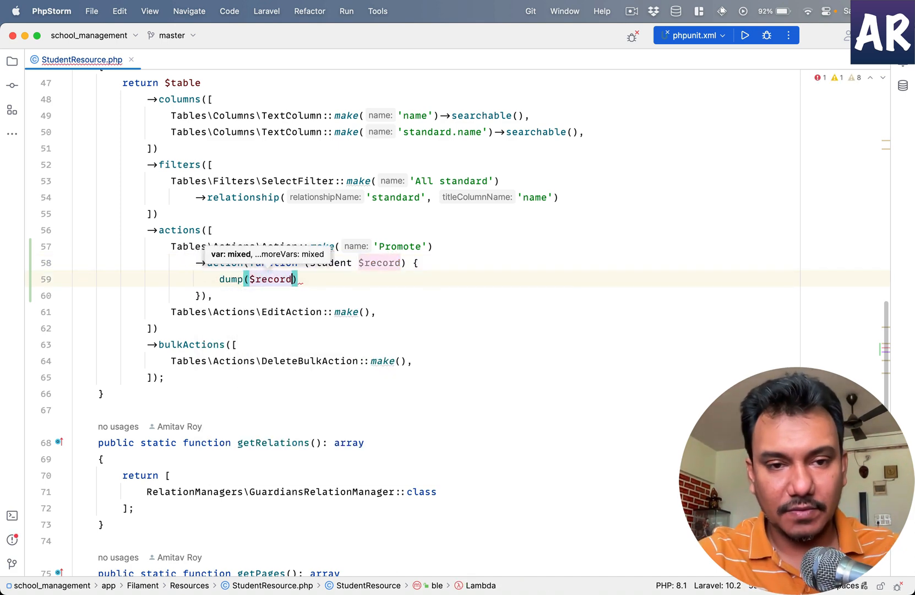
{"action": "type", "text": ";"}
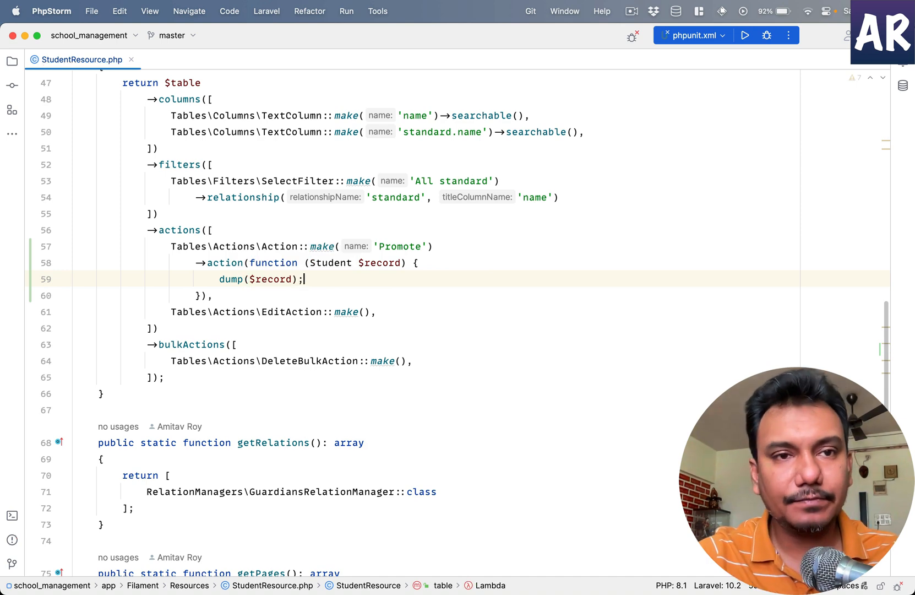
- Run Promote to inspect the dumped Student, rename the closure parameter to $student, and run it again
{"action": "key", "text": "cmd+tab"}
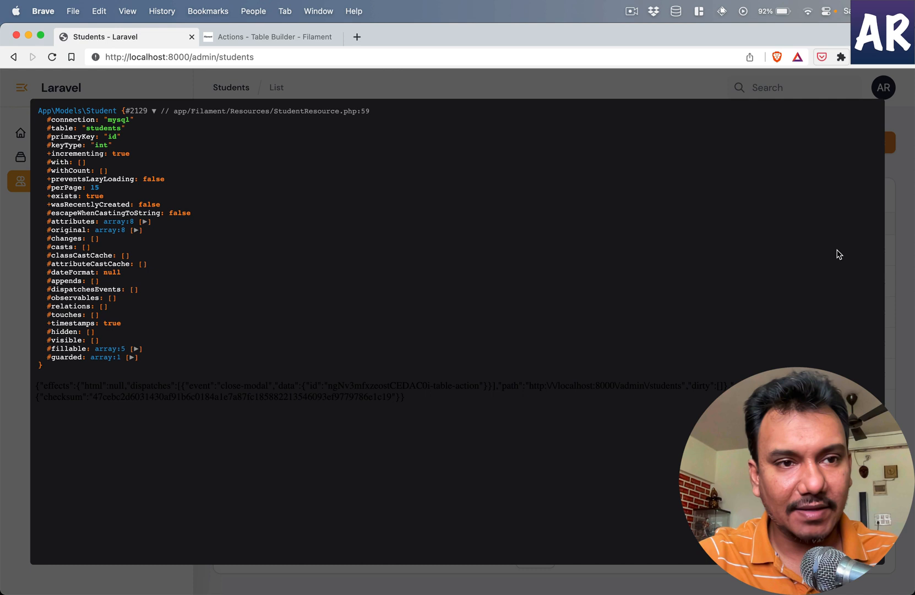
{"action": "mouse_move", "coordinate": [146, 200]}
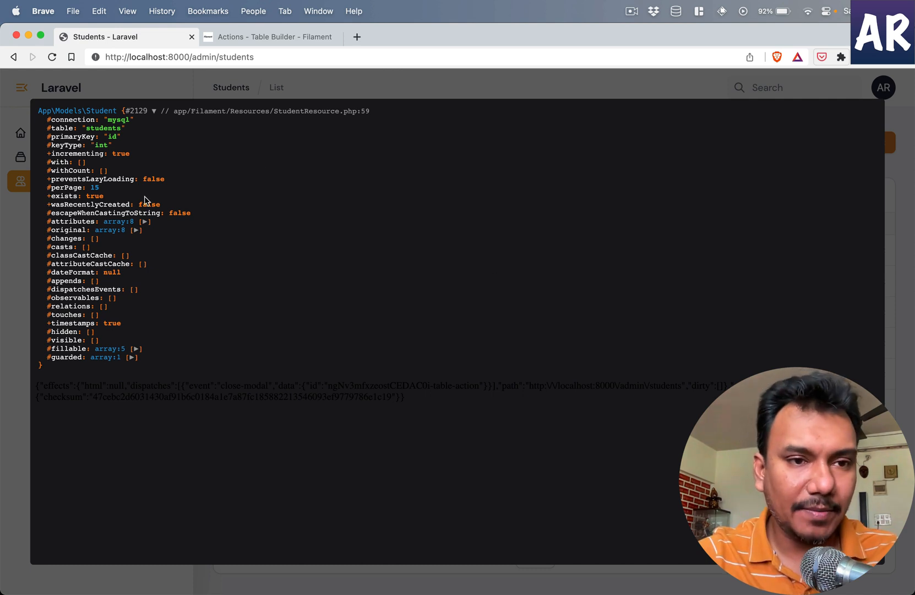
{"action": "left_click", "coordinate": [145, 221]}
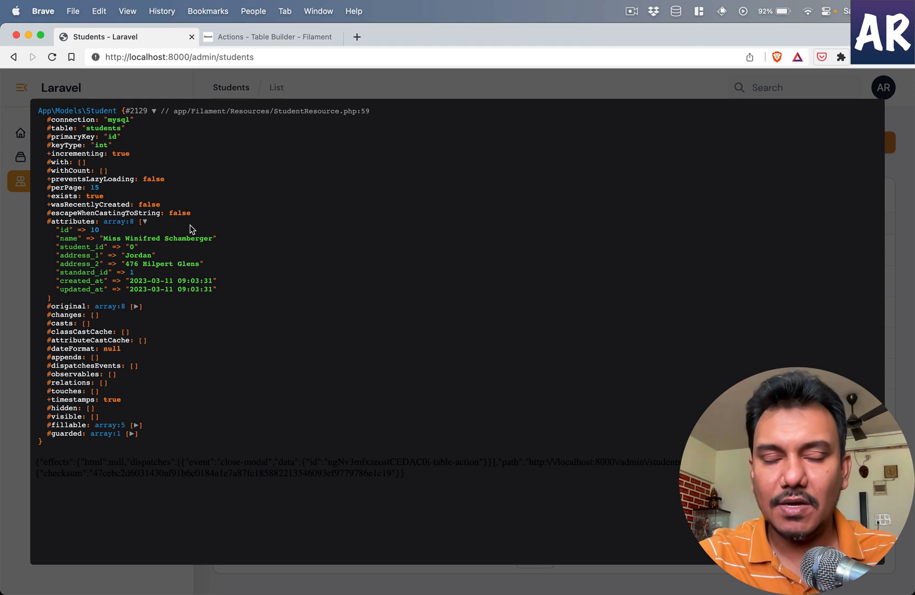
{"action": "mouse_move", "coordinate": [380, 71]}
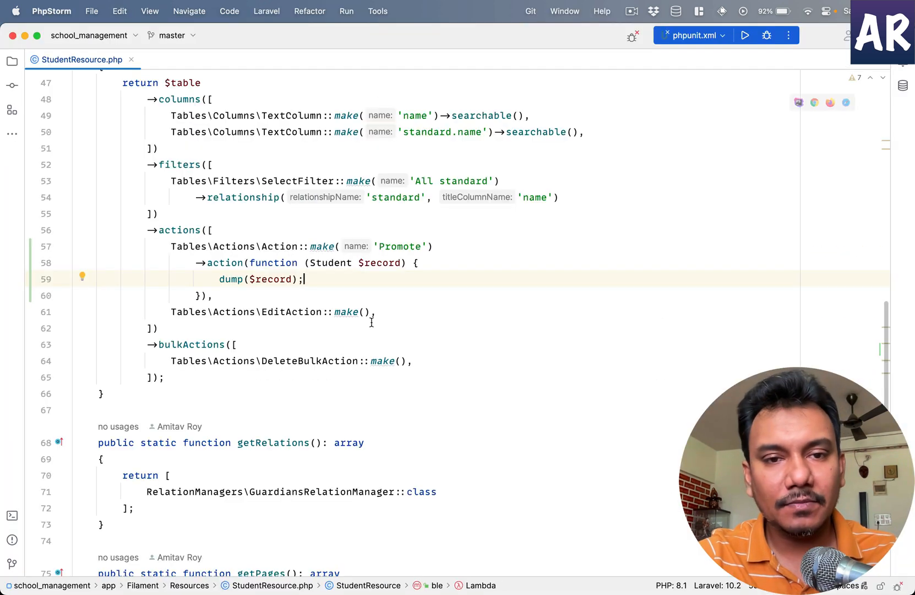
{"action": "type", "text": "st"}
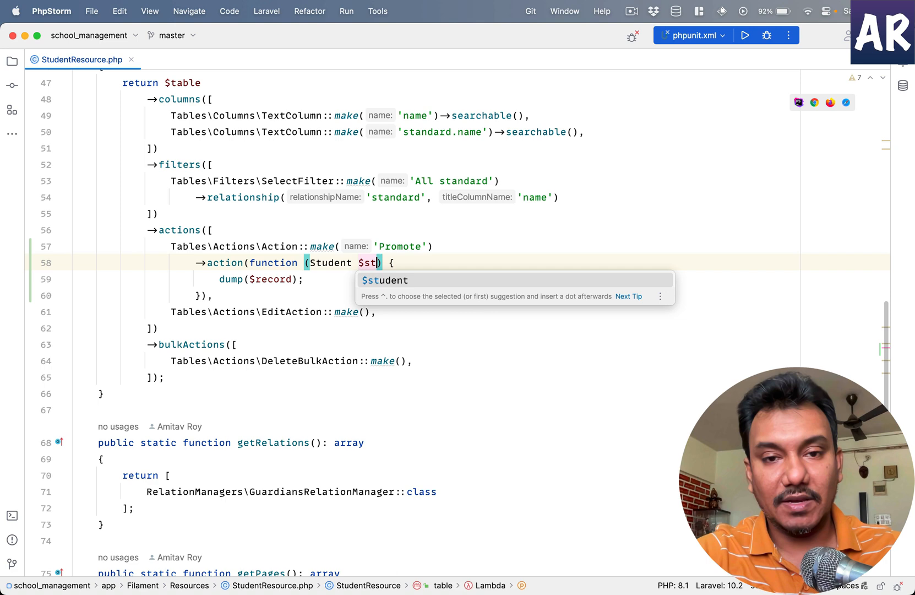
{"action": "key", "text": "Tab"}
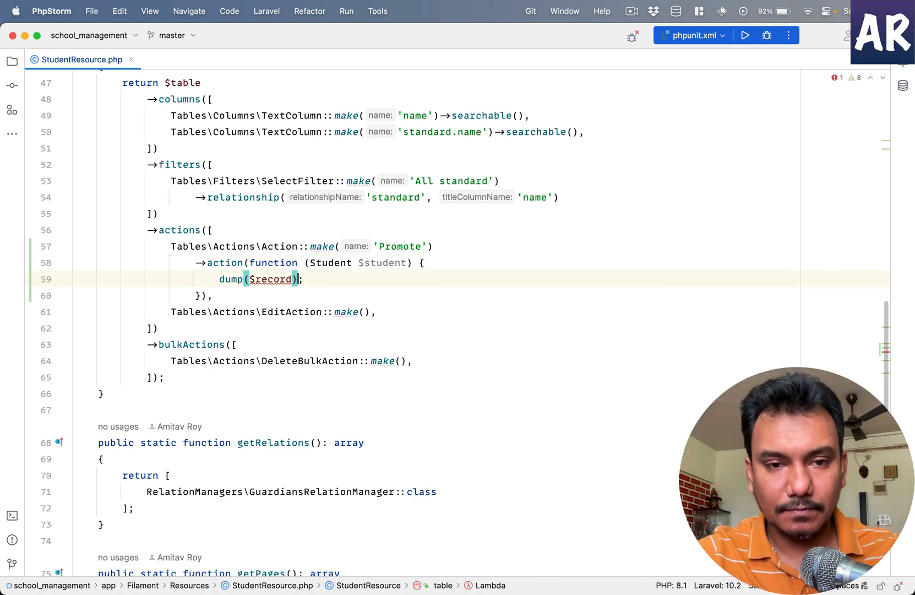
{"action": "type", "text": "$student"}
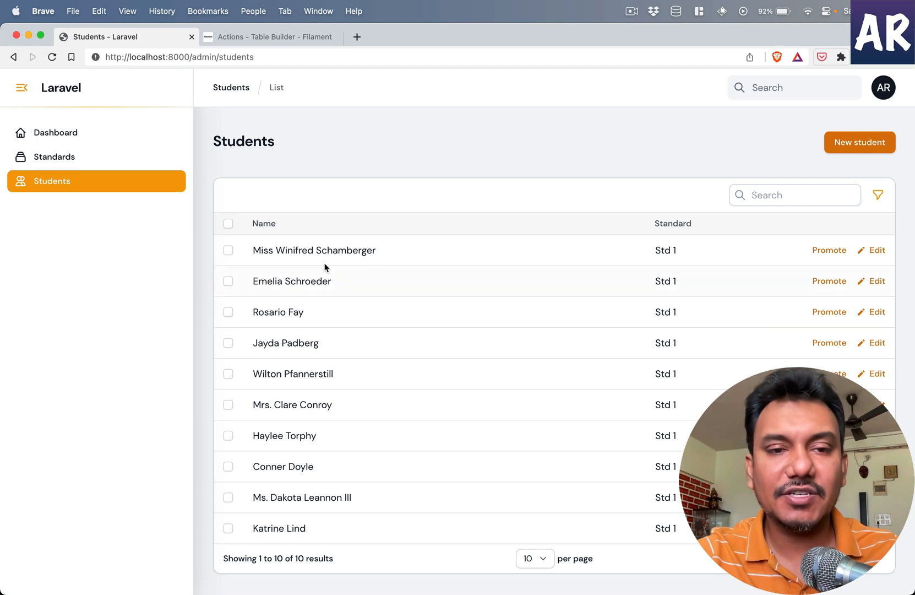
{"action": "left_click", "coordinate": [875, 250]}
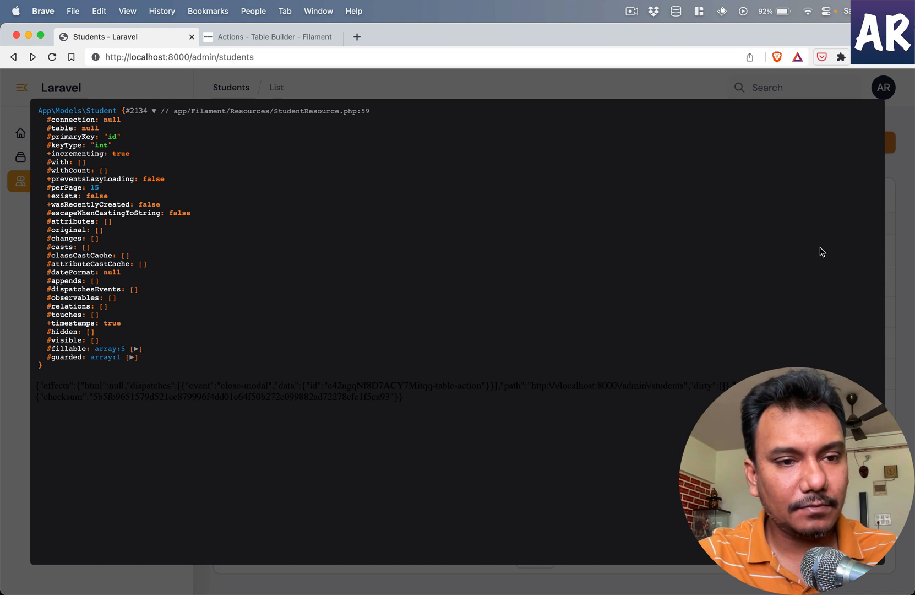
{"action": "mouse_move", "coordinate": [105, 235]}
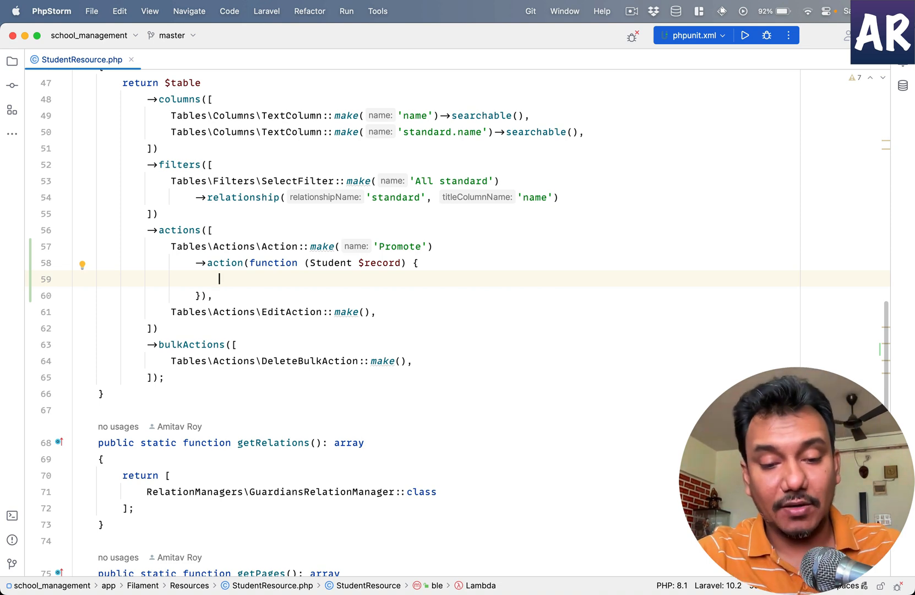
- Write $record->standard_id = $record->standard_id + 1; $record->save(); in the Promote closure
{"action": "type", "text": "$record->"}
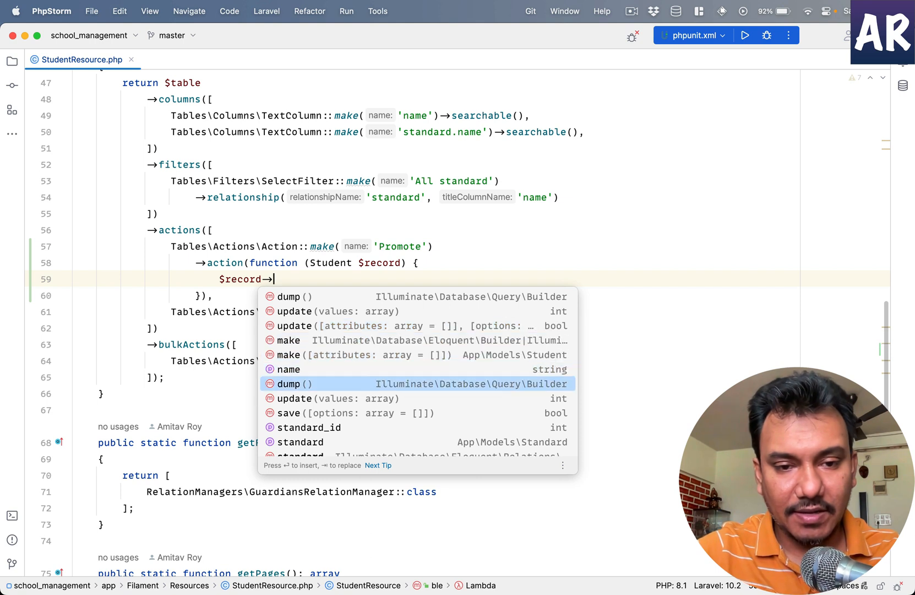
{"action": "type", "text": "standard_id ="}
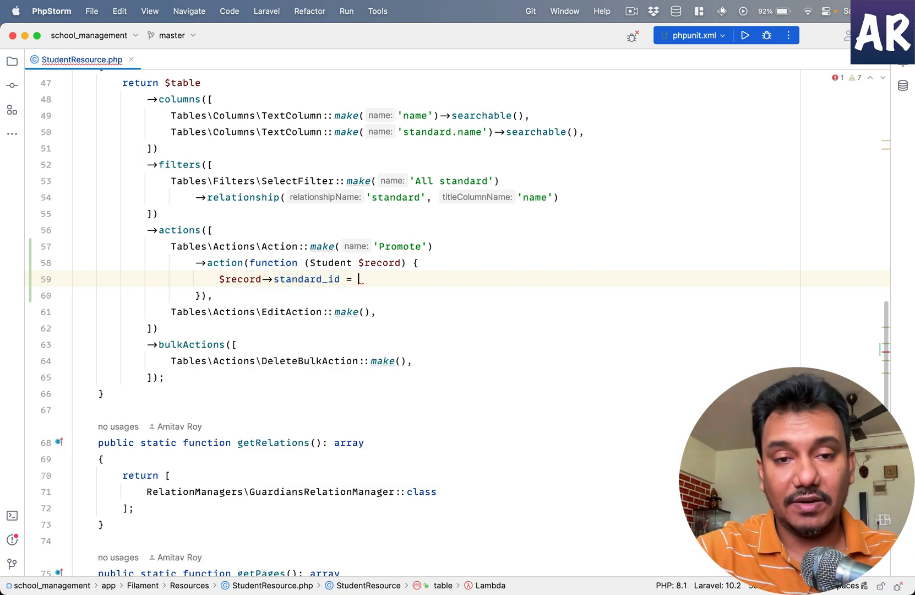
{"action": "type", "text": "$record->standard_id + 1;"}
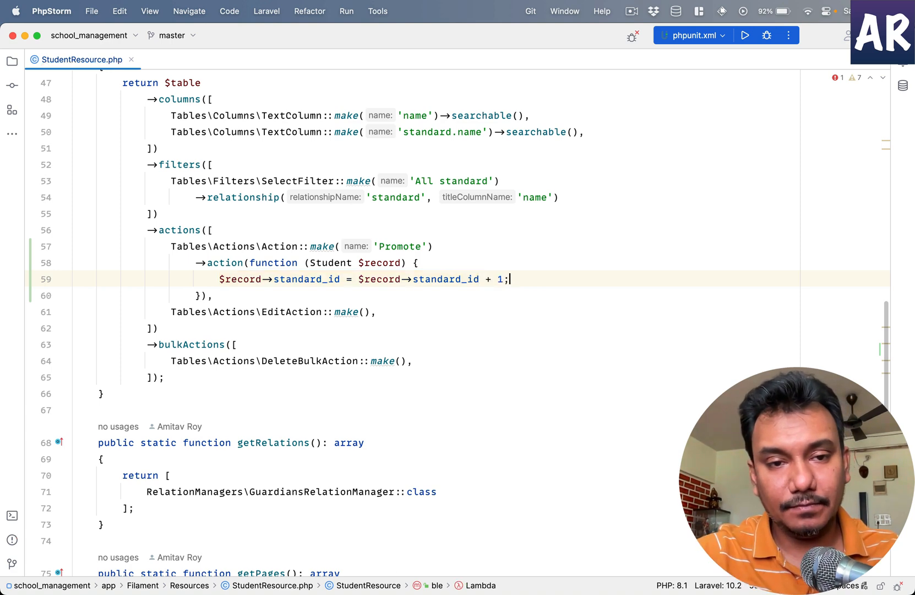
{"action": "type", "text": "$record->save"}
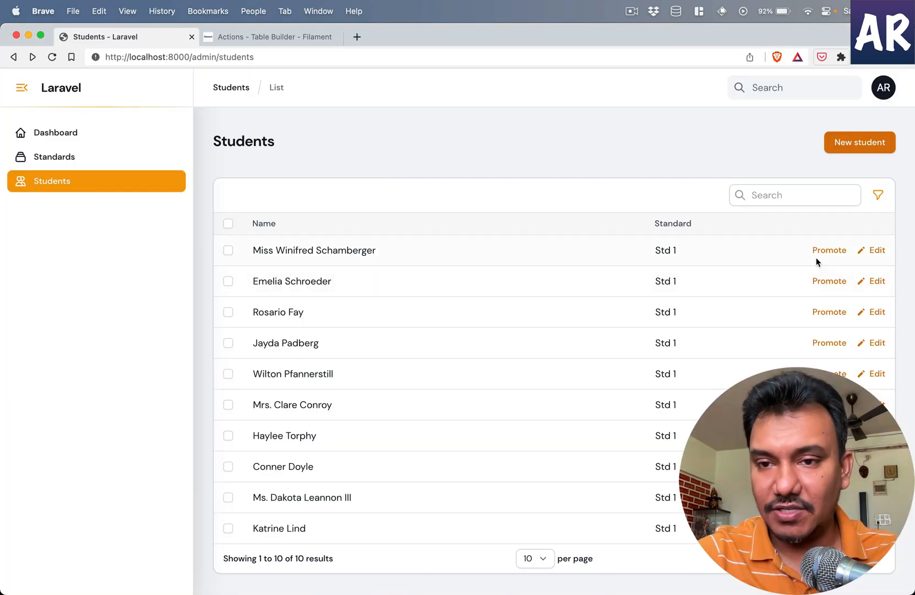
- Promote the first student, then set her standard to Std 10 in the edit form
{"action": "left_click", "coordinate": [827, 250]}
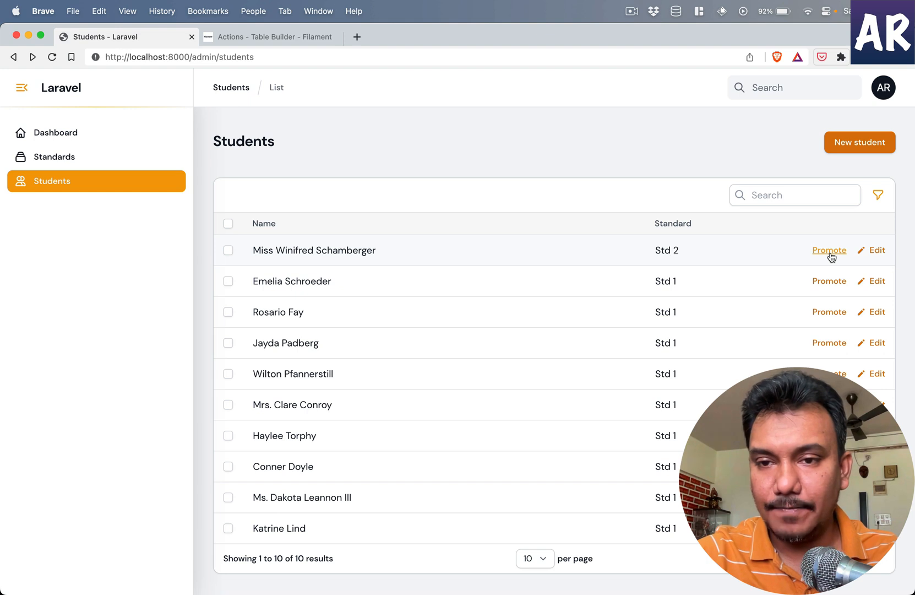
{"action": "mouse_move", "coordinate": [666, 254]}
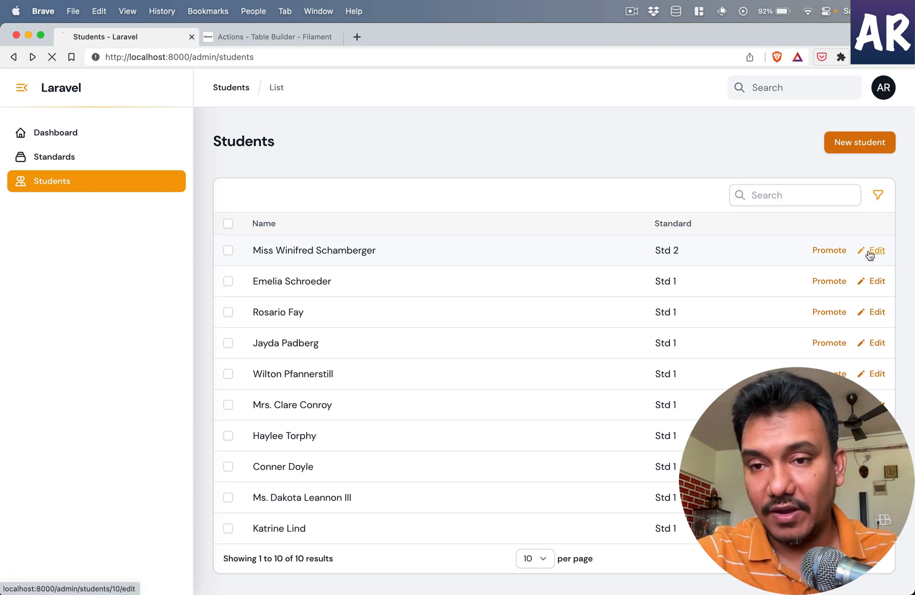
{"action": "left_click", "coordinate": [874, 250]}
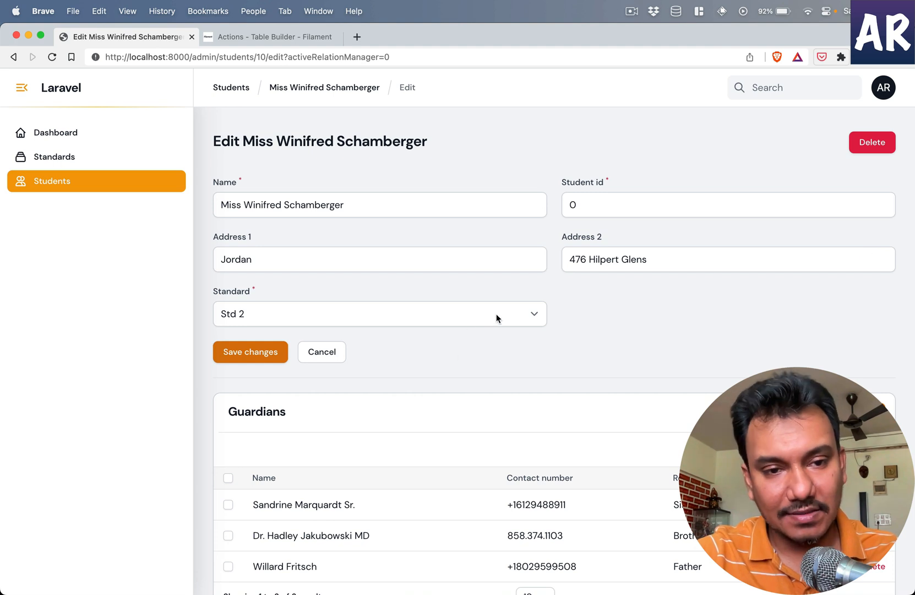
{"action": "left_click", "coordinate": [378, 314]}
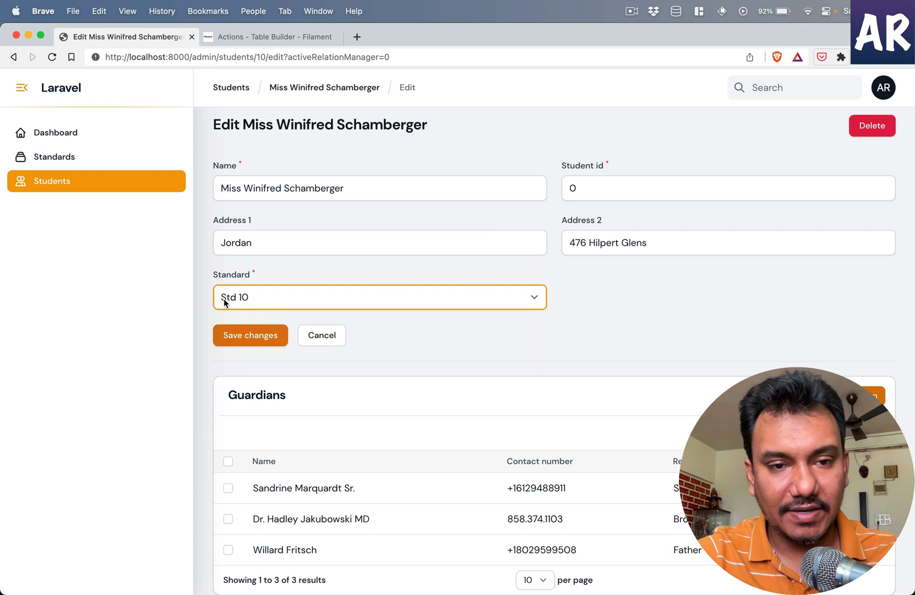
- Fill in a valid ten-character student id and save the changes
{"action": "left_click", "coordinate": [250, 335]}
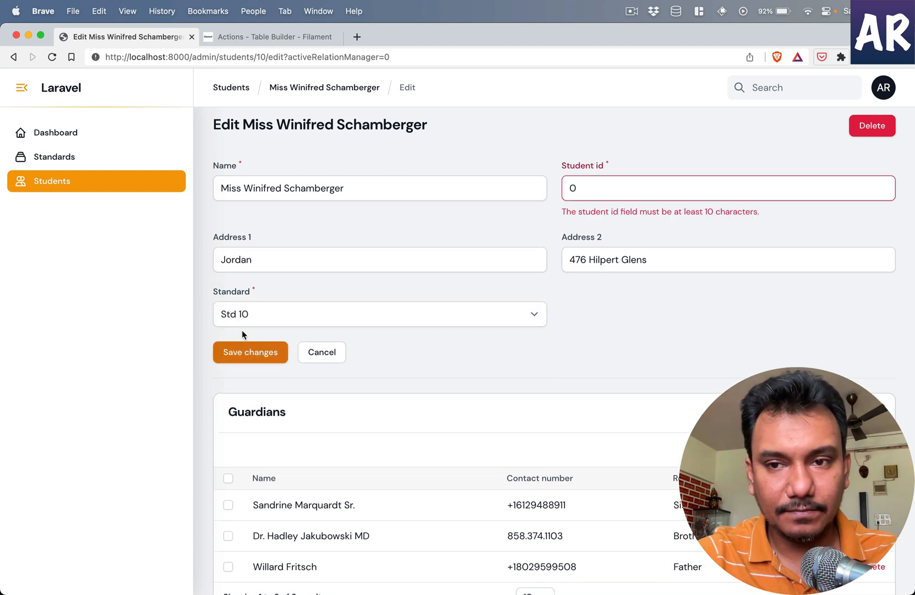
{"action": "type", "text": "D"}
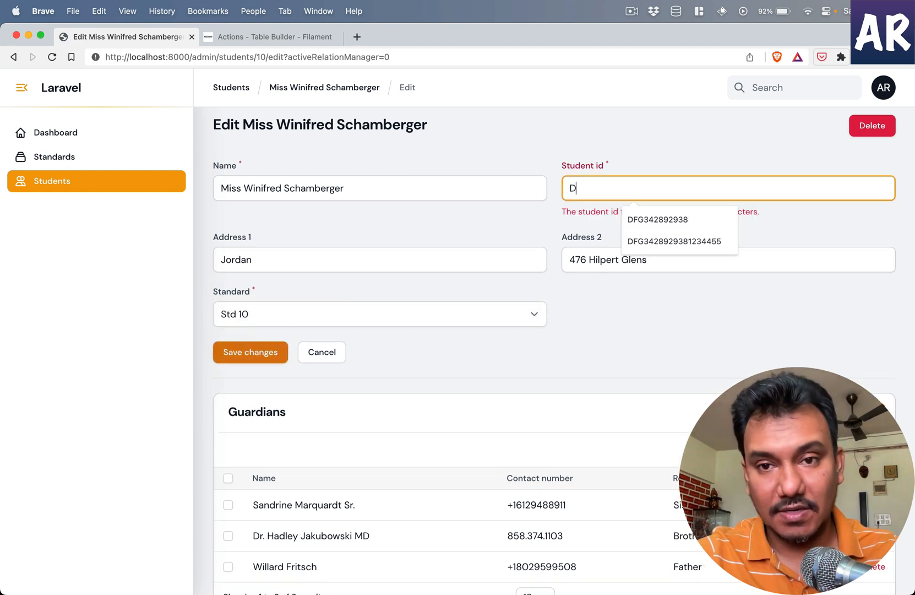
{"action": "left_click", "coordinate": [658, 219]}
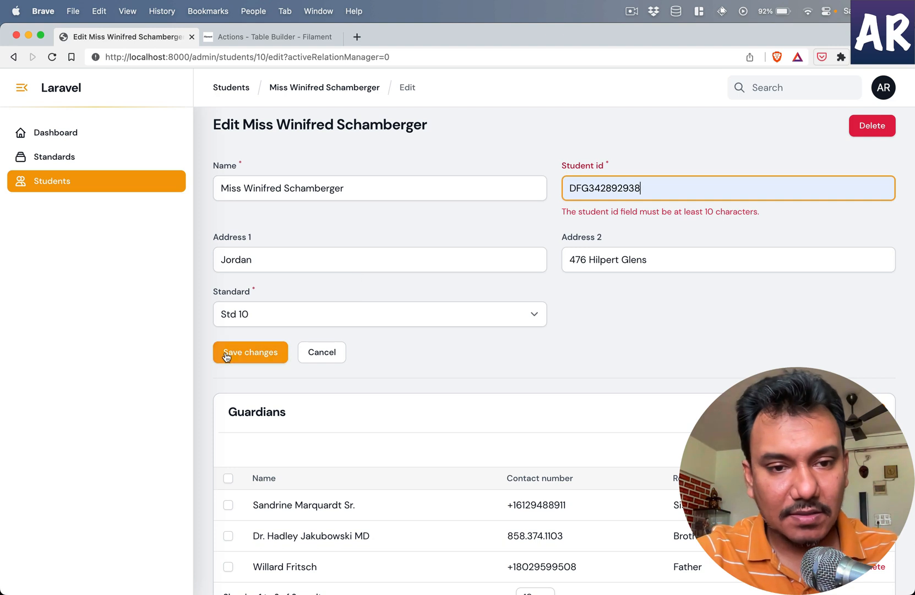
{"action": "left_click", "coordinate": [250, 352]}
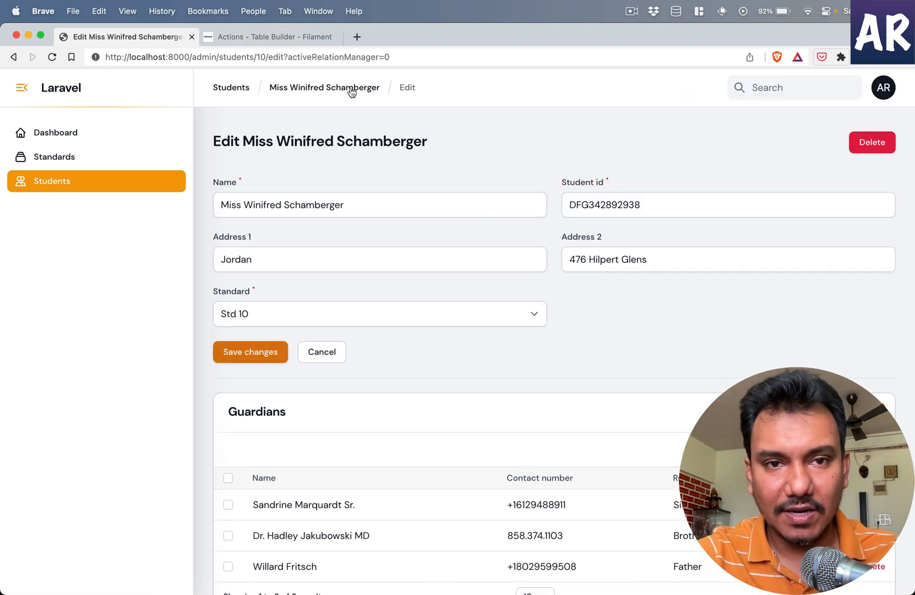
- Duplicate Promote as Demote, wrapping standard_id - 1 and save() in if ($record->standard_id > 1)
{"action": "left_click", "coordinate": [231, 87]}
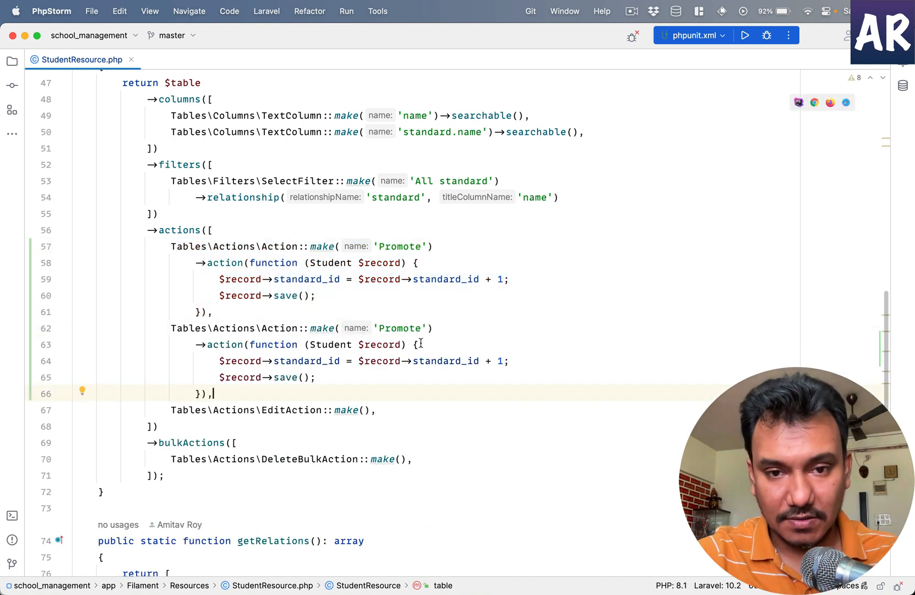
{"action": "type", "text": "Demote"}
{"action": "left_click", "coordinate": [362, 360]}
{"action": "type", "text": "if ("}
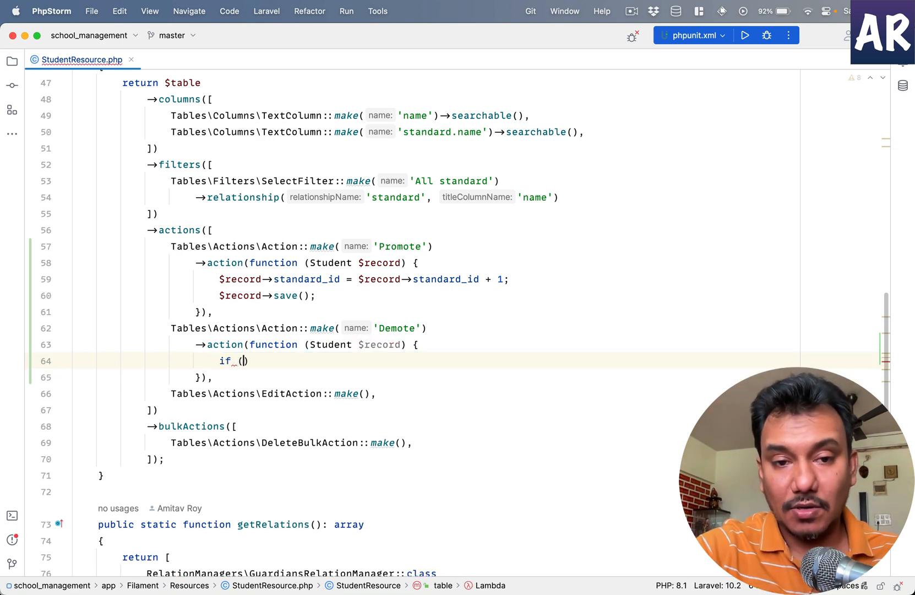
{"action": "type", "text": "$record->"}
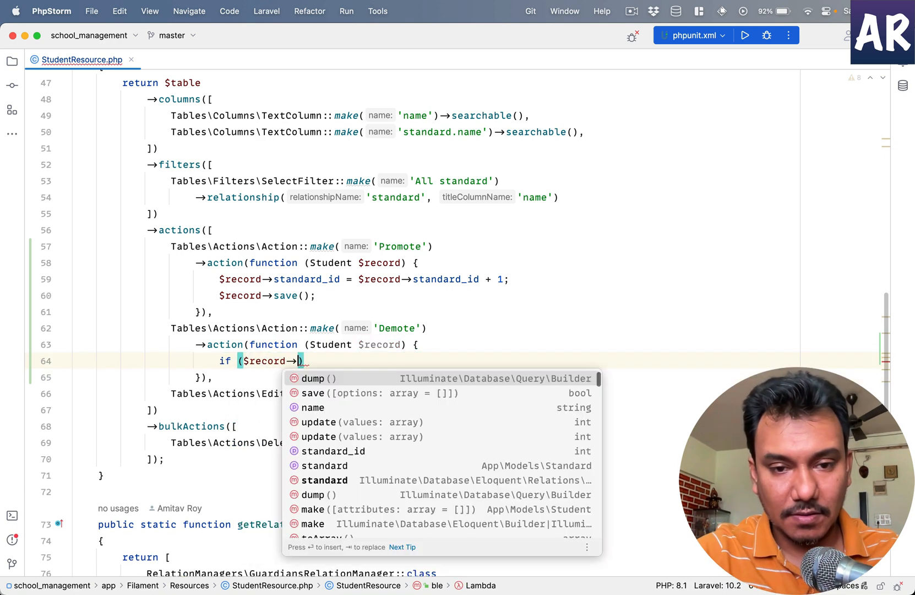
{"action": "type", "text": "standard_id"}
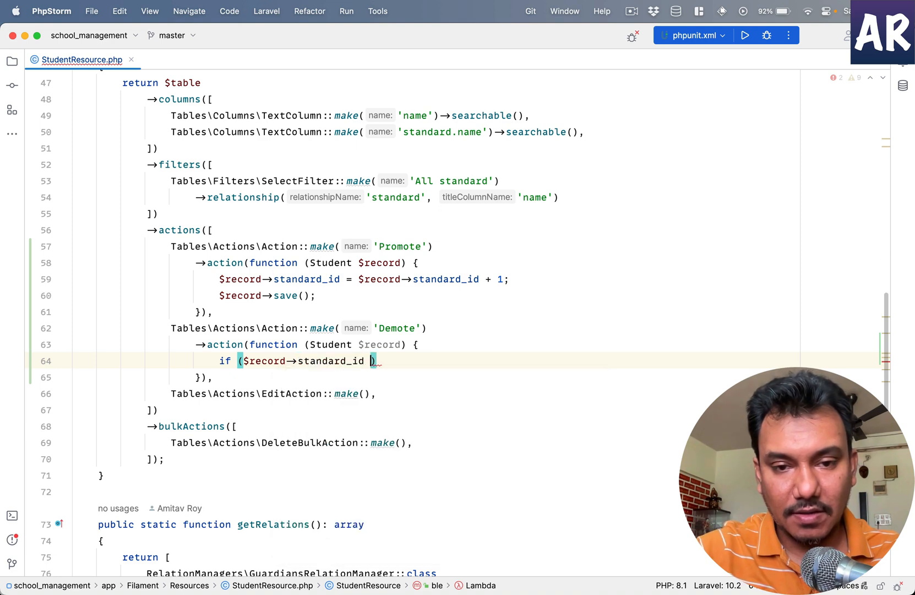
{"action": "type", "text": "> 1"}
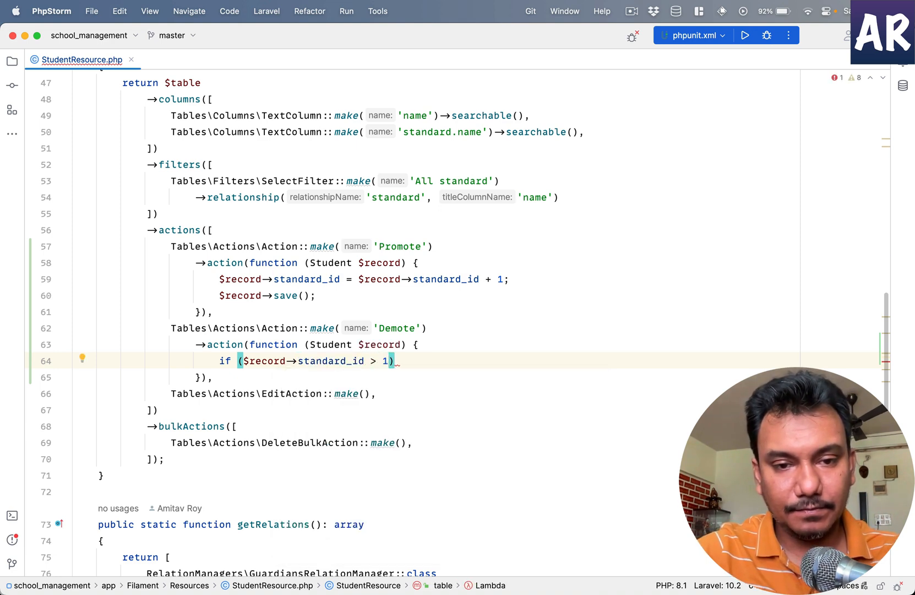
{"action": "type", "text": "{"}
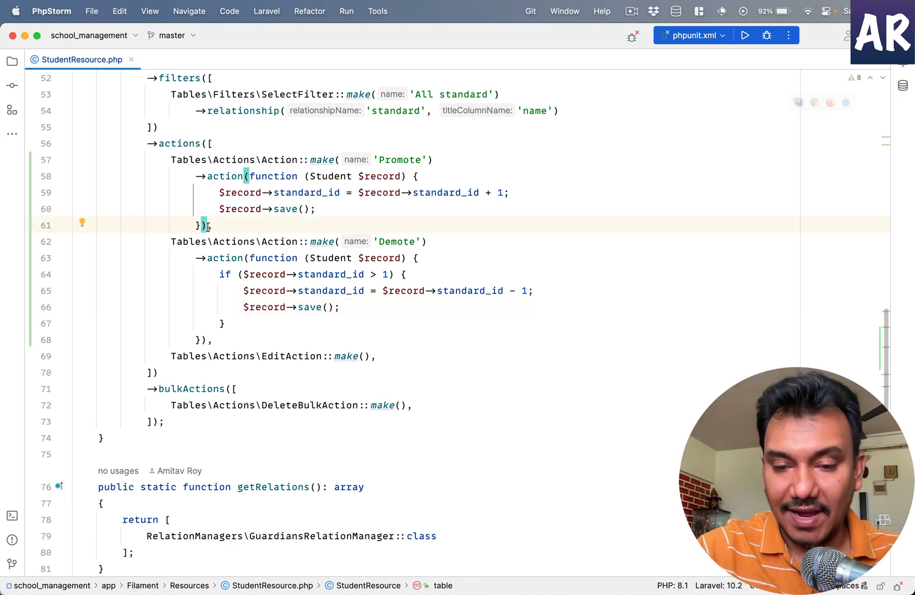
- Chain ->requiresConfirmation() onto both actions with ->color('success') on Promote and ->color('danger') on Demote
{"action": "type", "text": "->,"}
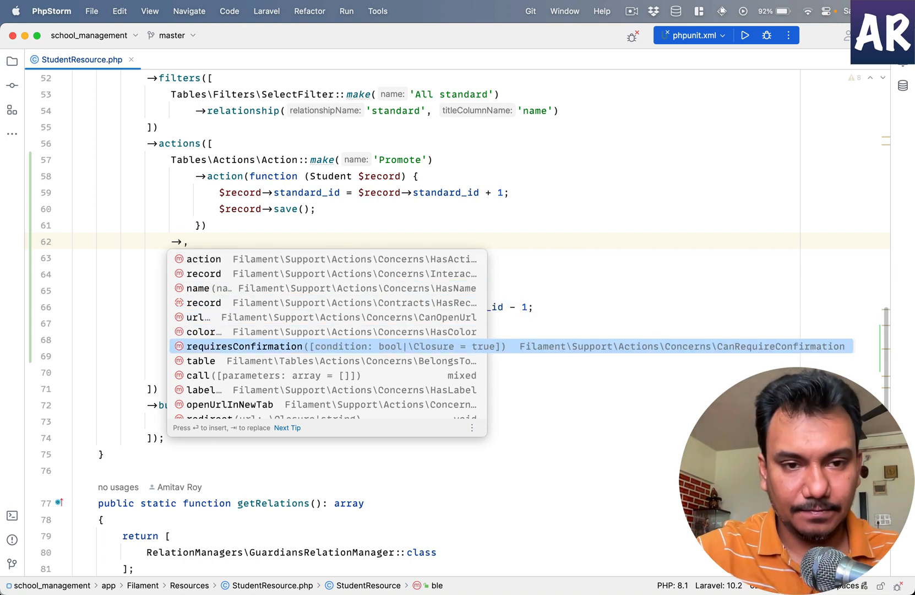
{"action": "left_click", "coordinate": [241, 345]}
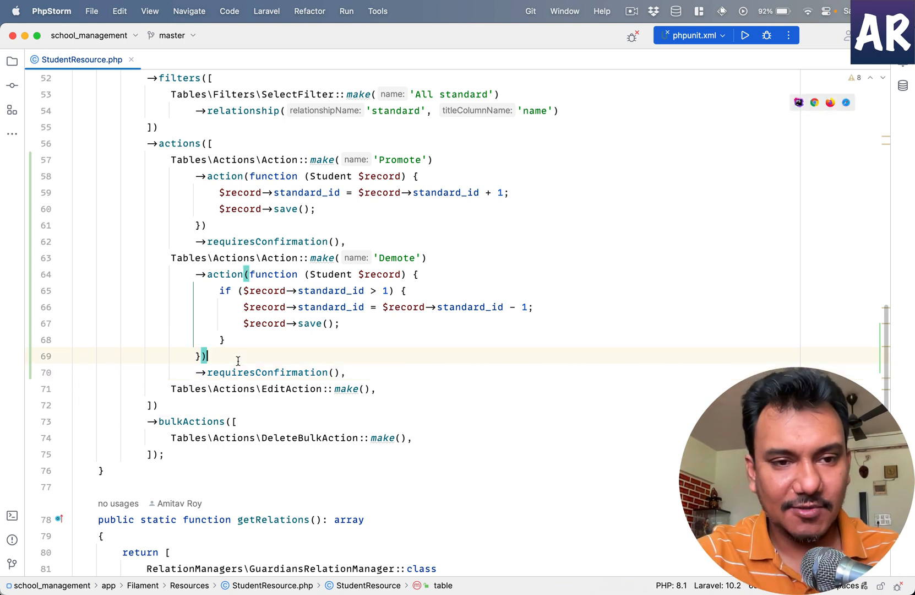
{"action": "key", "text": "Return"}
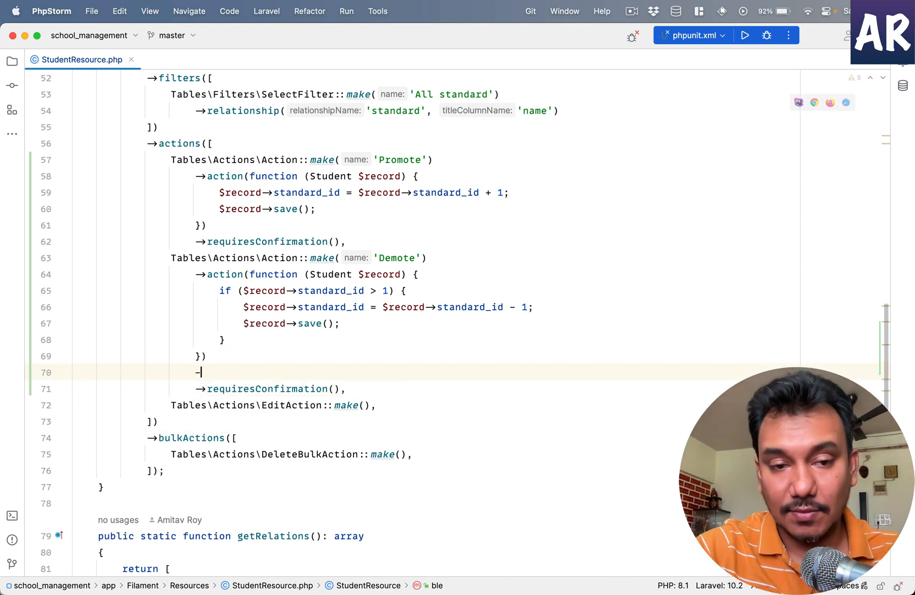
{"action": "type", "text": "color('"}
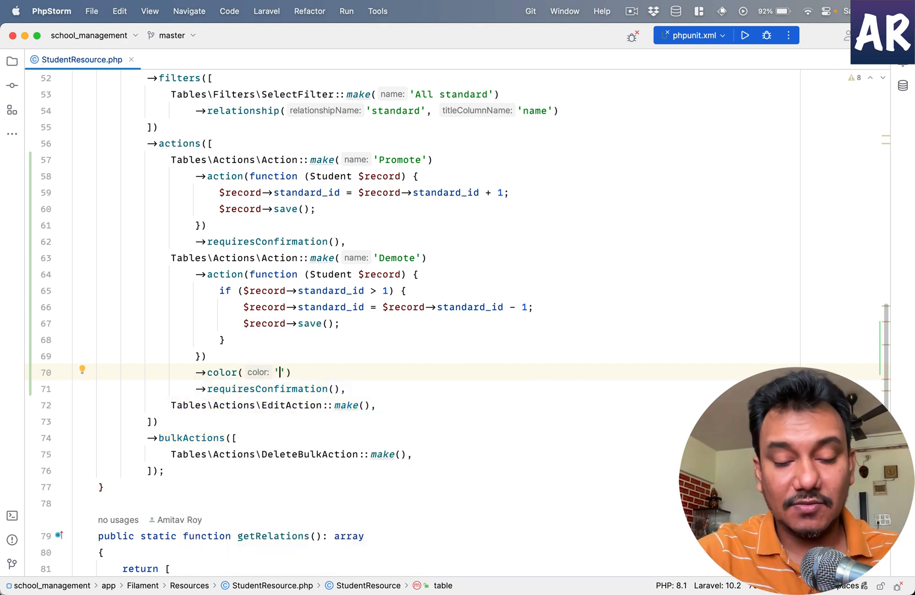
{"action": "type", "text": "danger"}
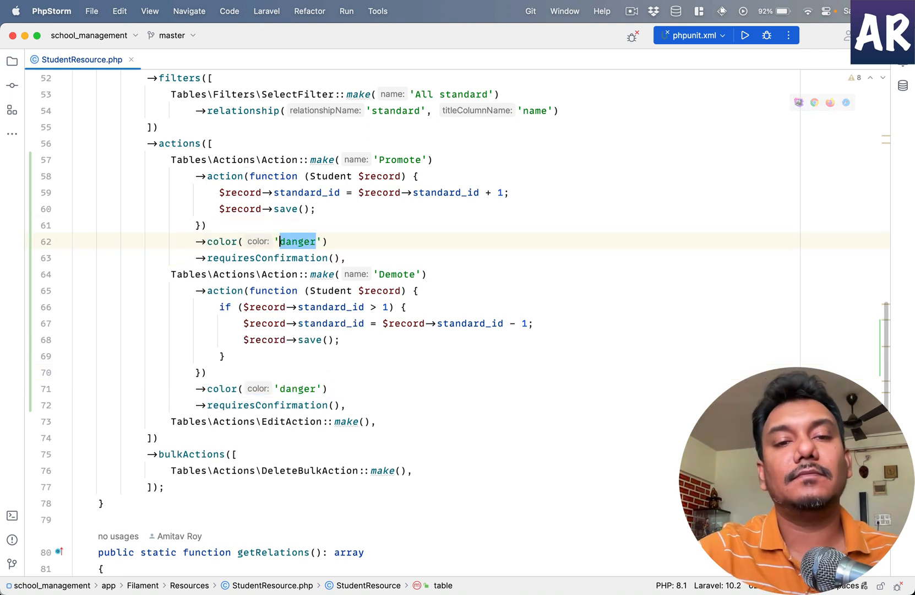
{"action": "type", "text": "success"}
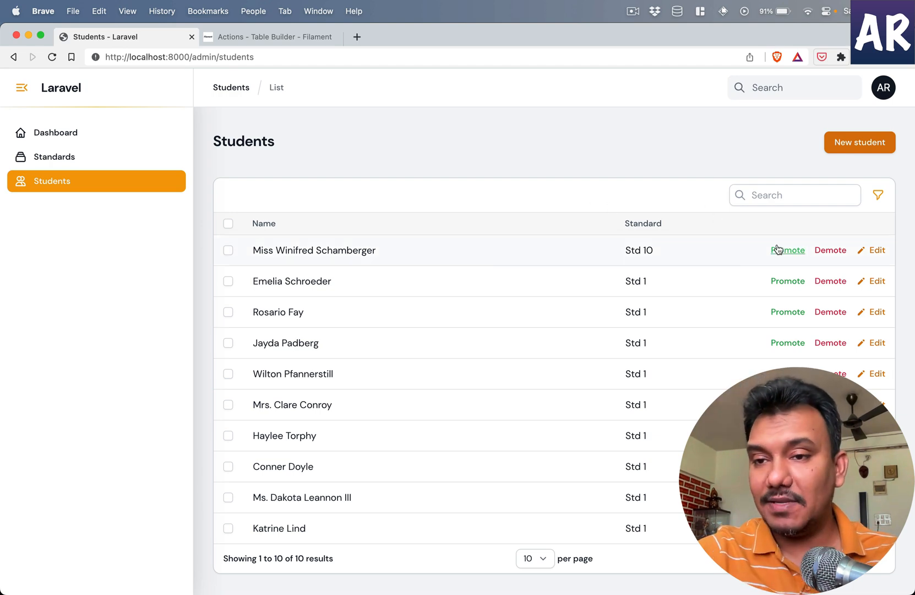
- Demote the first student twice and promote her once, confirming each prompt, ending at Std 9
{"action": "left_click", "coordinate": [830, 250]}
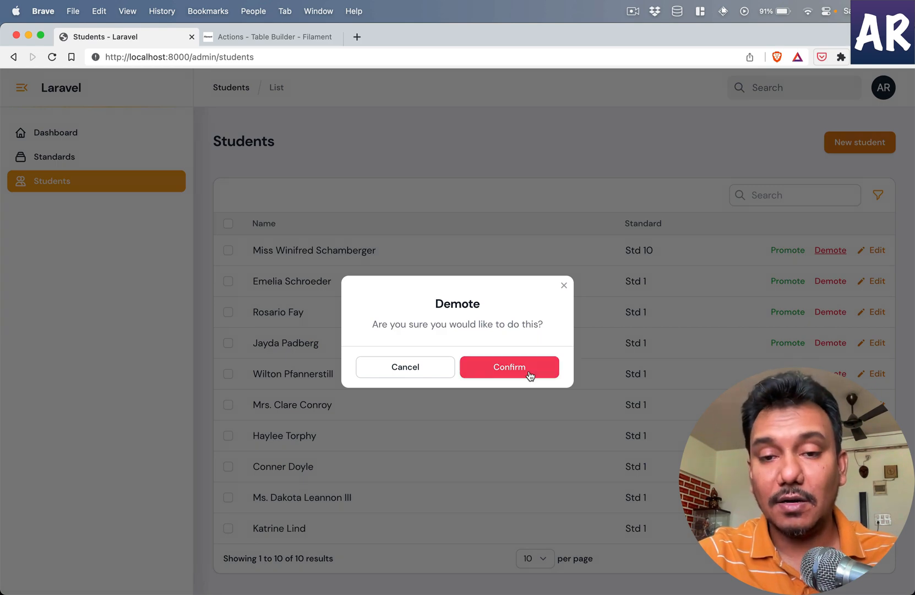
{"action": "left_click", "coordinate": [508, 366]}
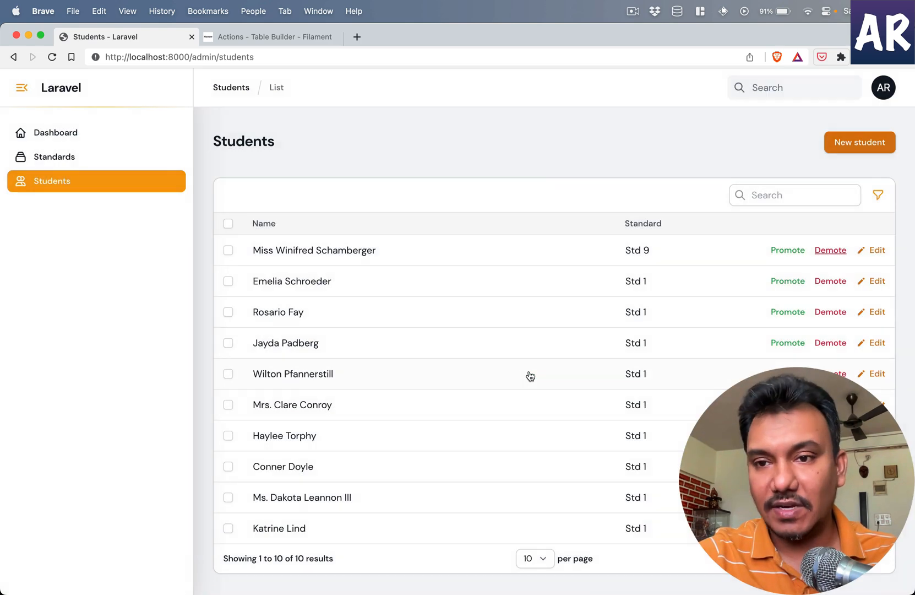
{"action": "mouse_move", "coordinate": [771, 268]}
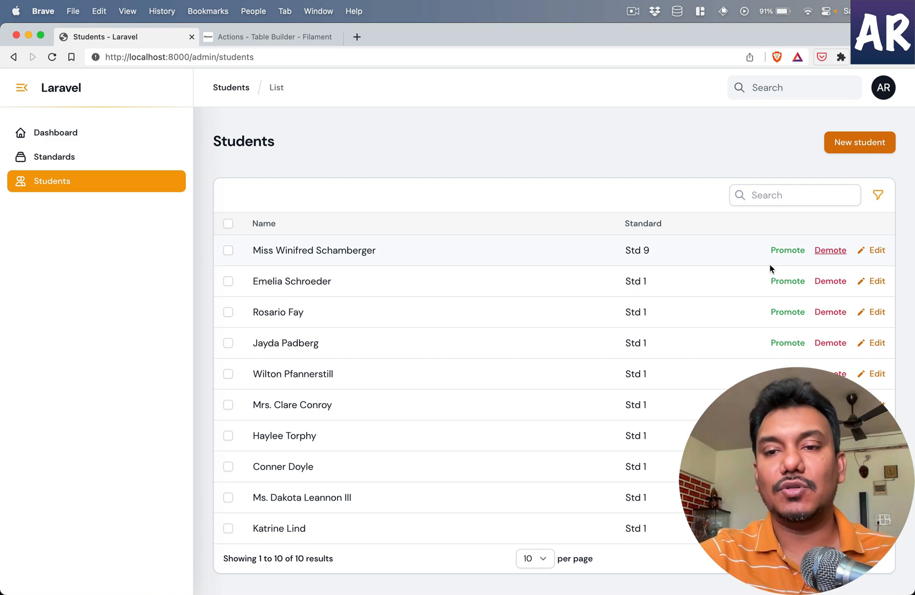
{"action": "left_click", "coordinate": [830, 250]}
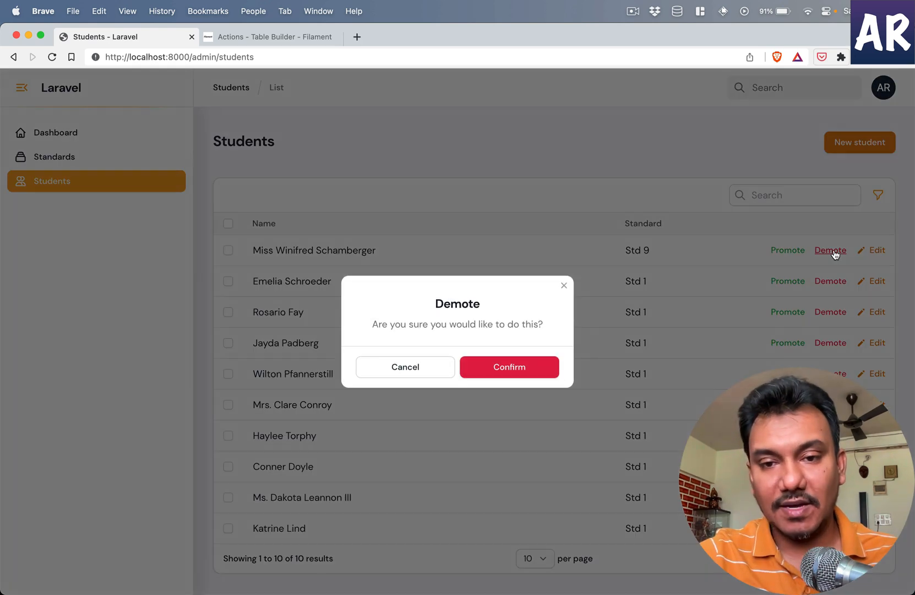
{"action": "left_click", "coordinate": [509, 366]}
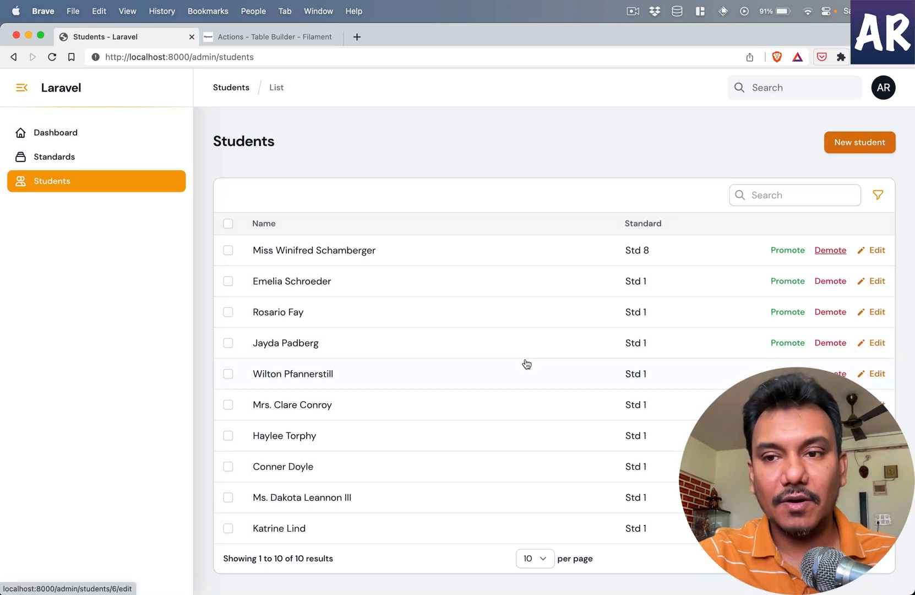
{"action": "left_click", "coordinate": [788, 250]}
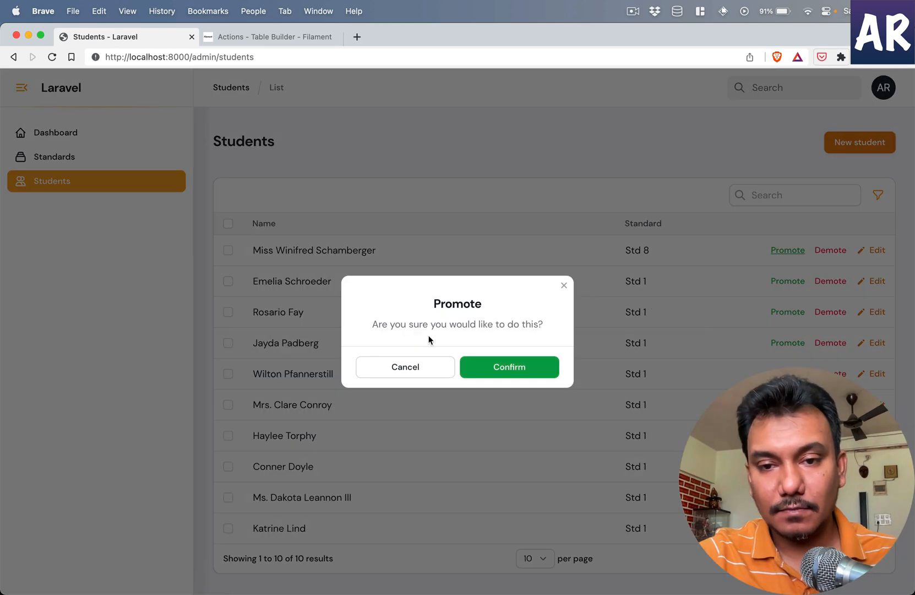
{"action": "left_click", "coordinate": [508, 367]}
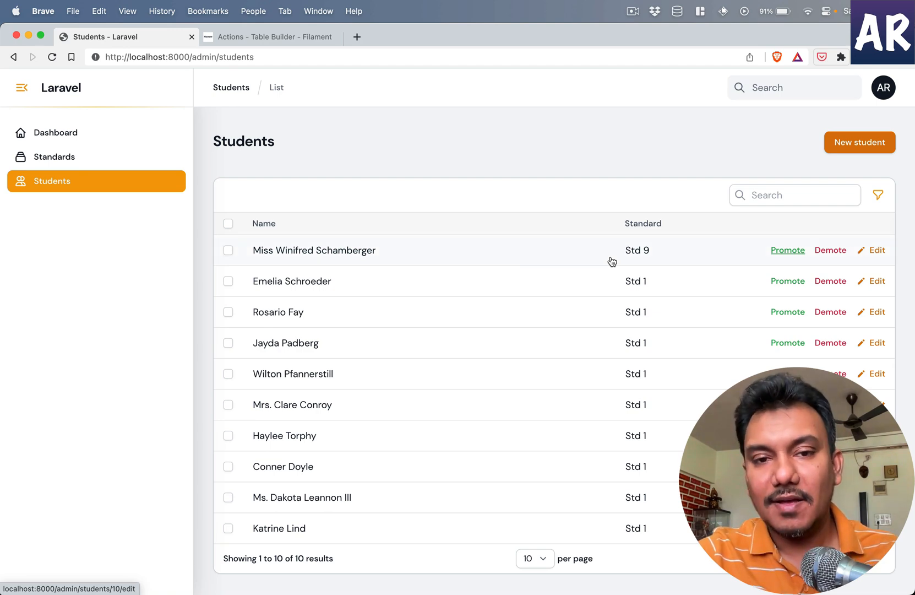
{"action": "key", "text": "cmd+tab"}
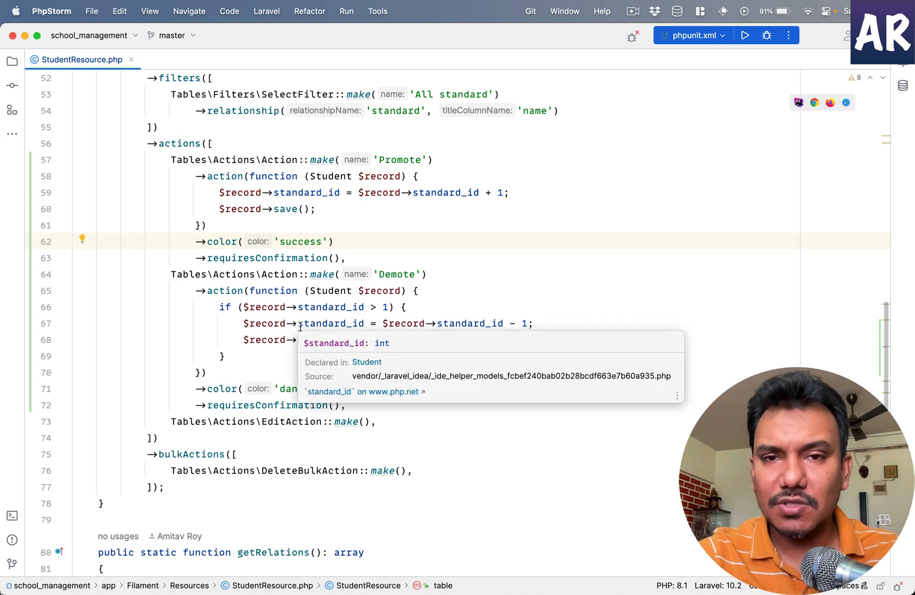
{"action": "mouse_move", "coordinate": [157, 149]}
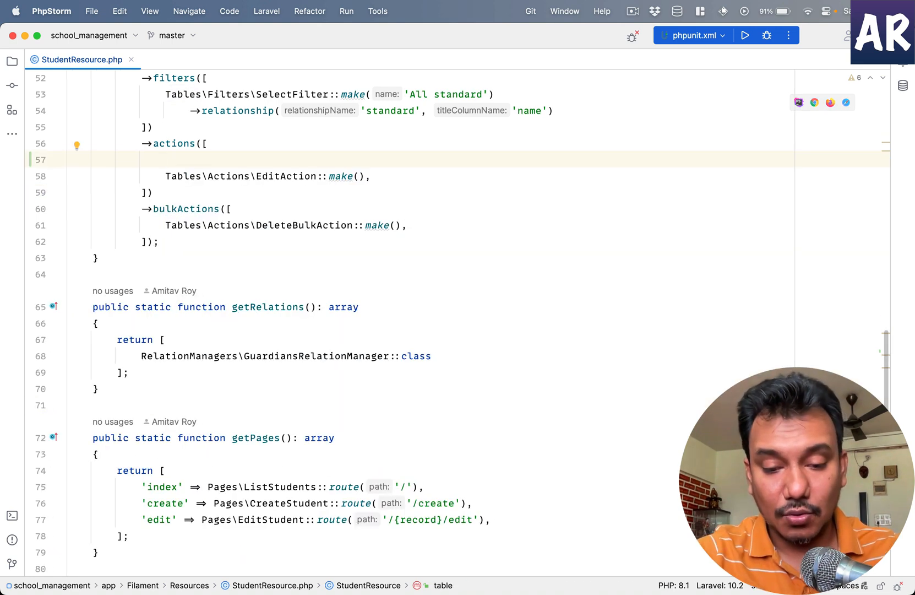
- Wrap Promote and Demote in Tables\Actions\ActionGroup::make([...])
{"action": "type", "text": "GroupAc"}
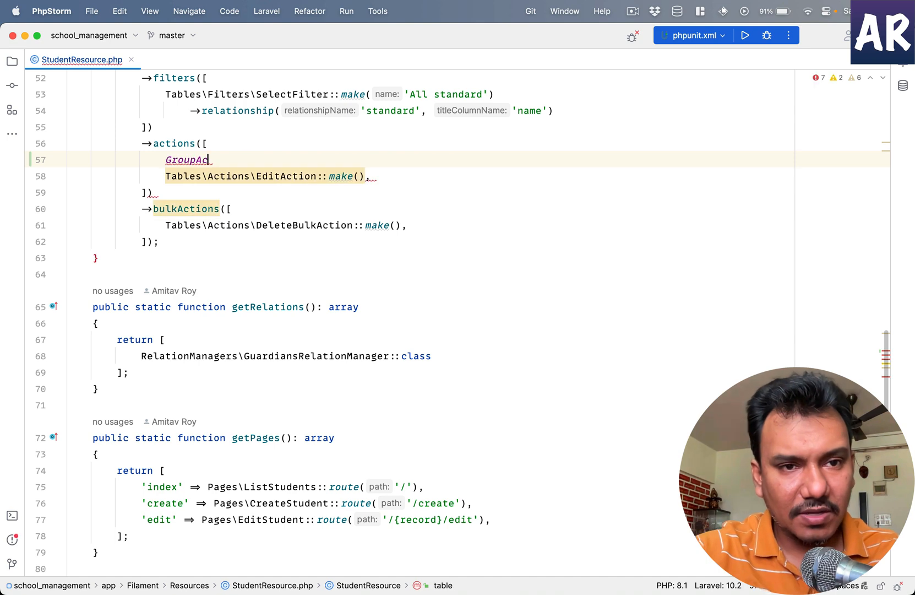
{"action": "type", "text": "ActionG"}
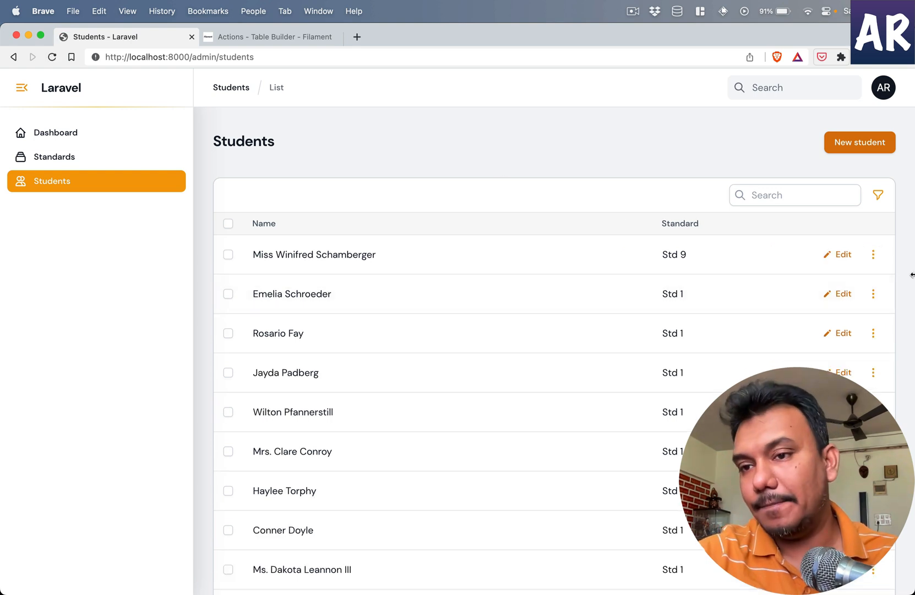
- Add Tables\Actions\EditAction::make() before the ActionGroup and reload the Students page
{"action": "left_click", "coordinate": [873, 254]}
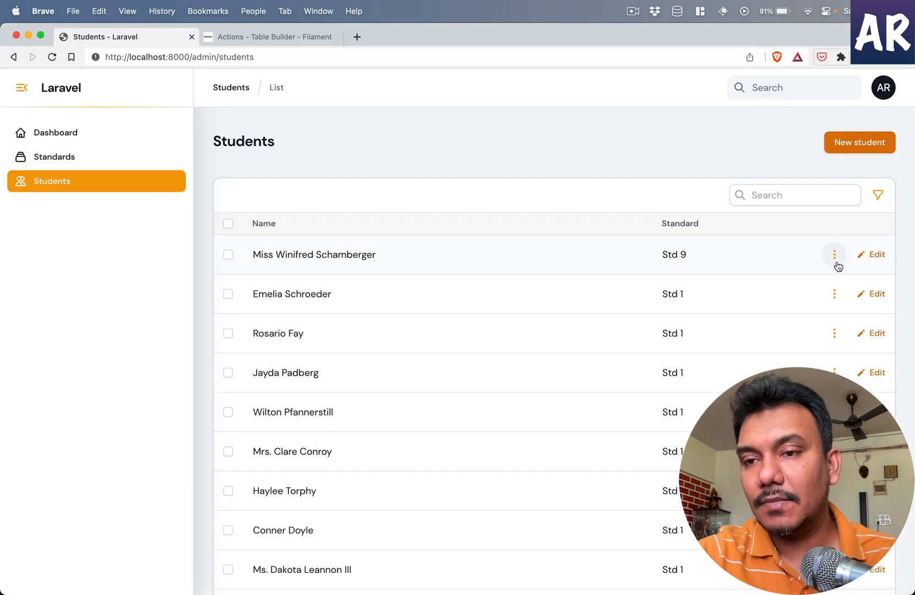
{"action": "mouse_move", "coordinate": [833, 255]}
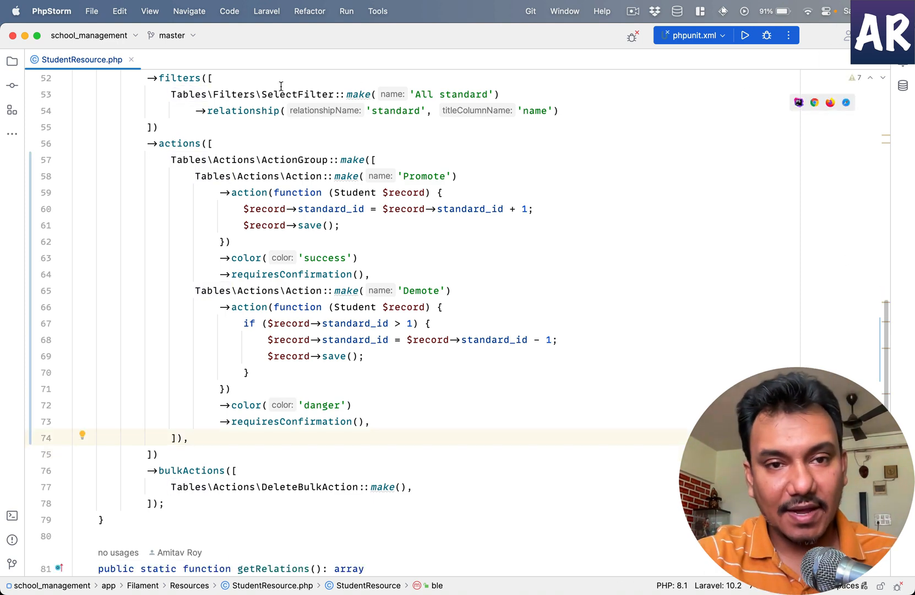
{"action": "type", "text": "Tables\\Actions\\EditAction::make(),"}
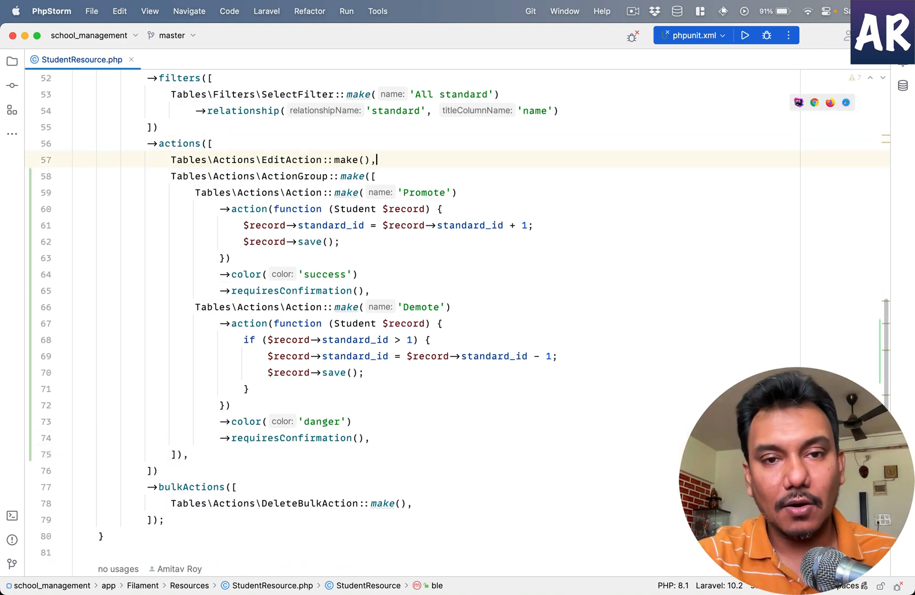
{"action": "key", "text": "cmd+tab"}
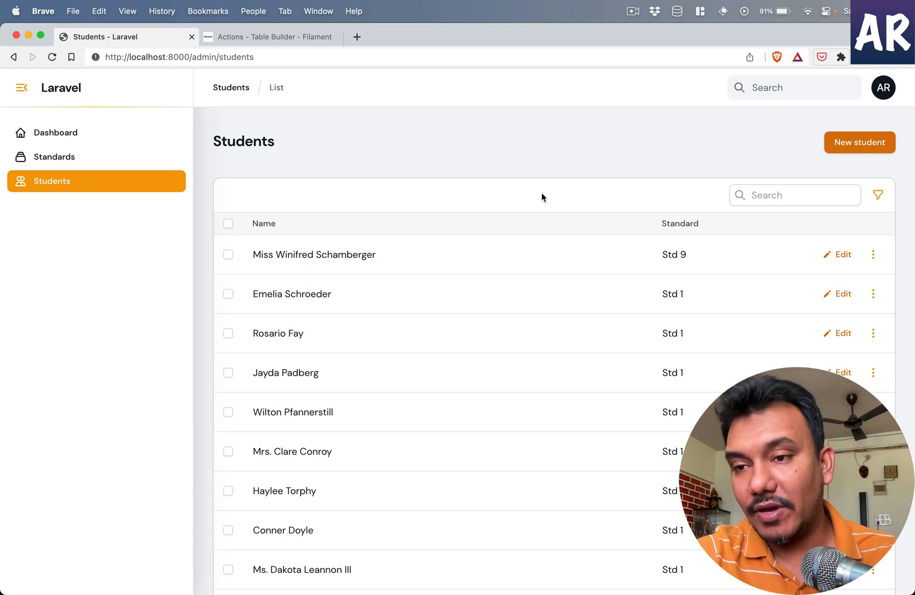
- Promote the first student from Std 9 to Std 10 via the grouped actions, confirming the prompt
{"action": "left_click", "coordinate": [873, 254]}
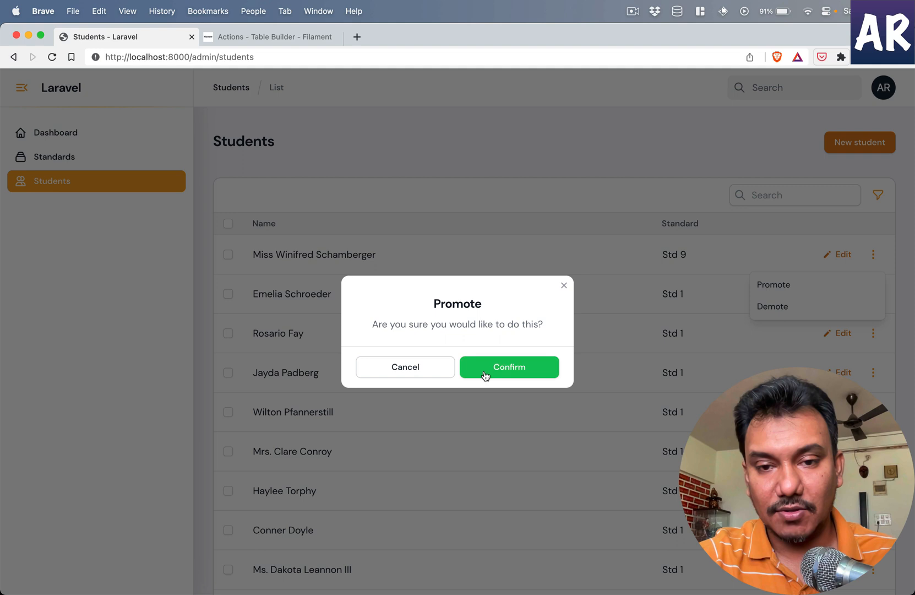
{"action": "left_click", "coordinate": [509, 366]}
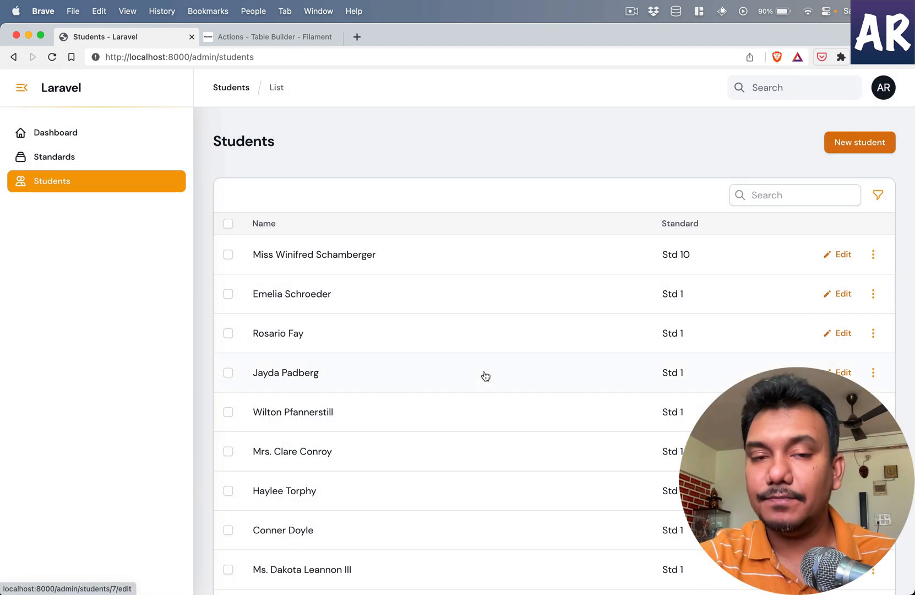